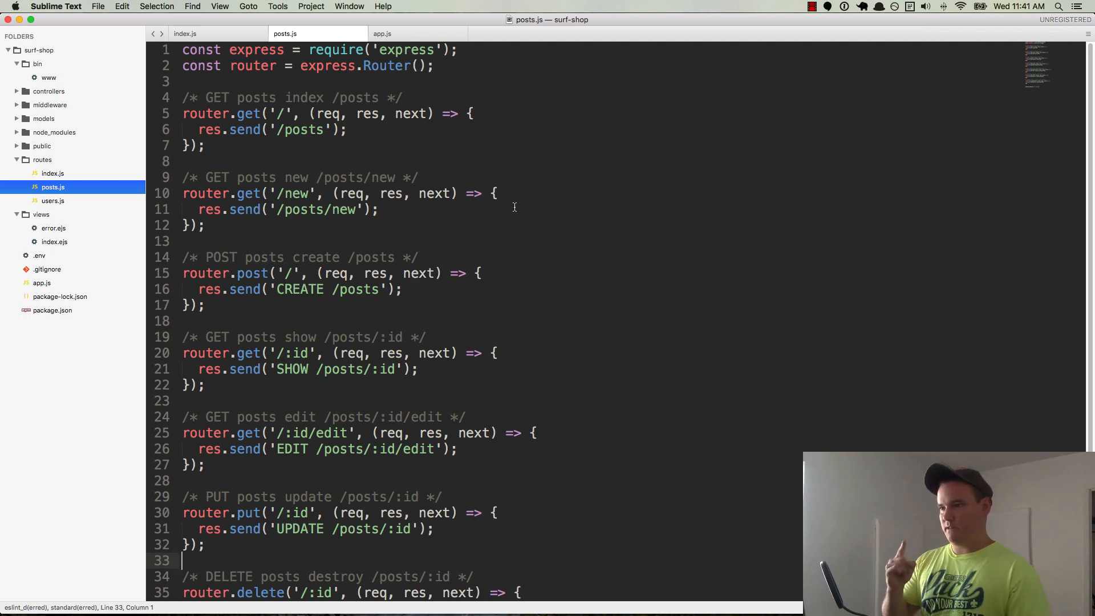
Switch from Sublime Text to the project's Terminal window.
key(cmd+tab)
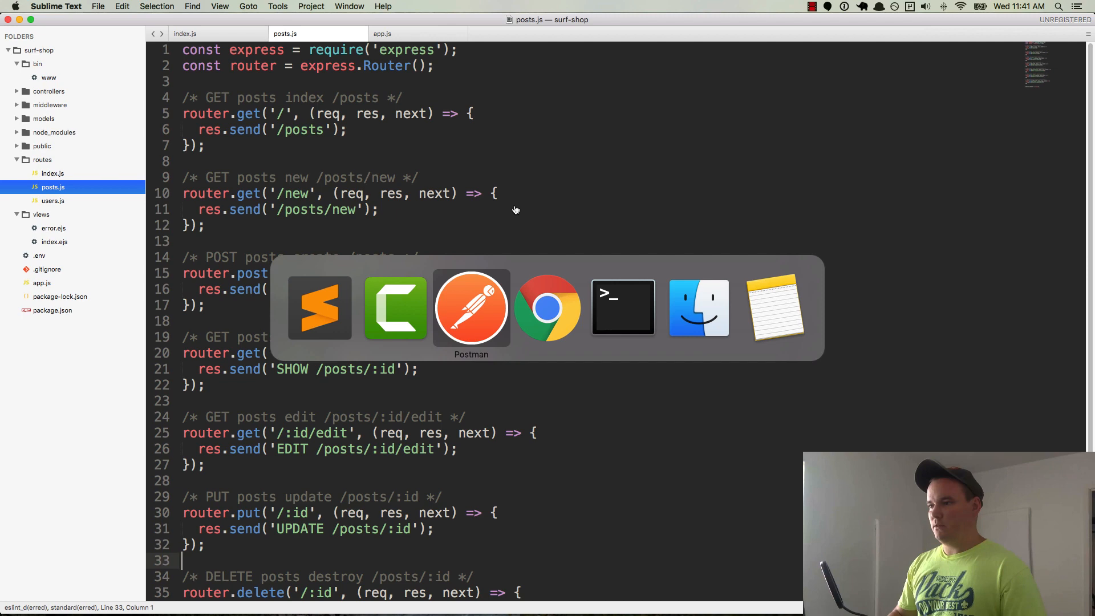
click(623, 308)
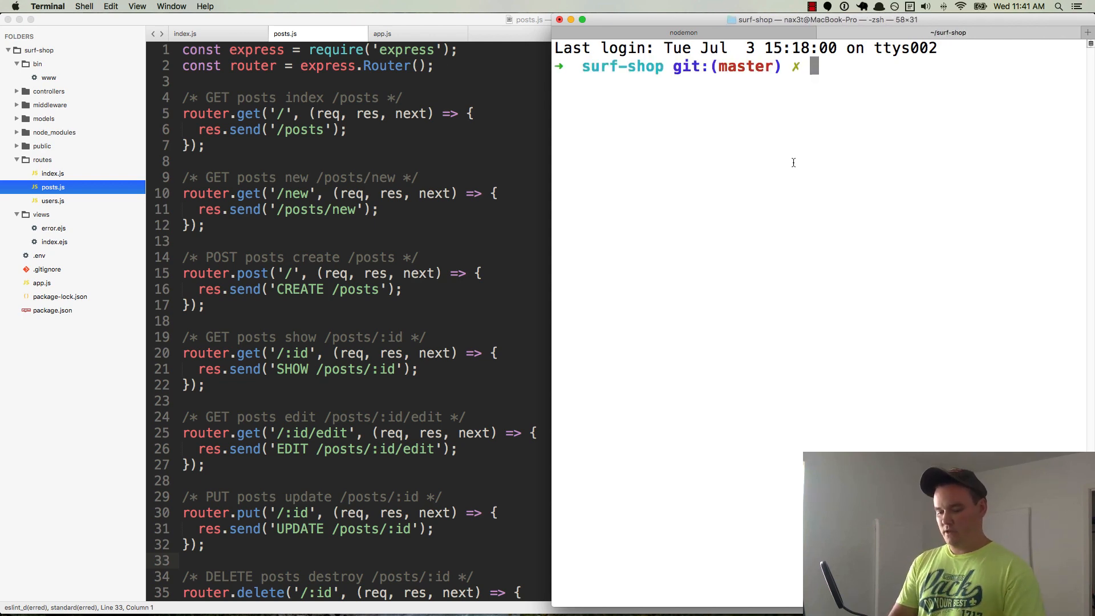
Run git status and git diff to review changes to app.js and the routes files.
text(git status)
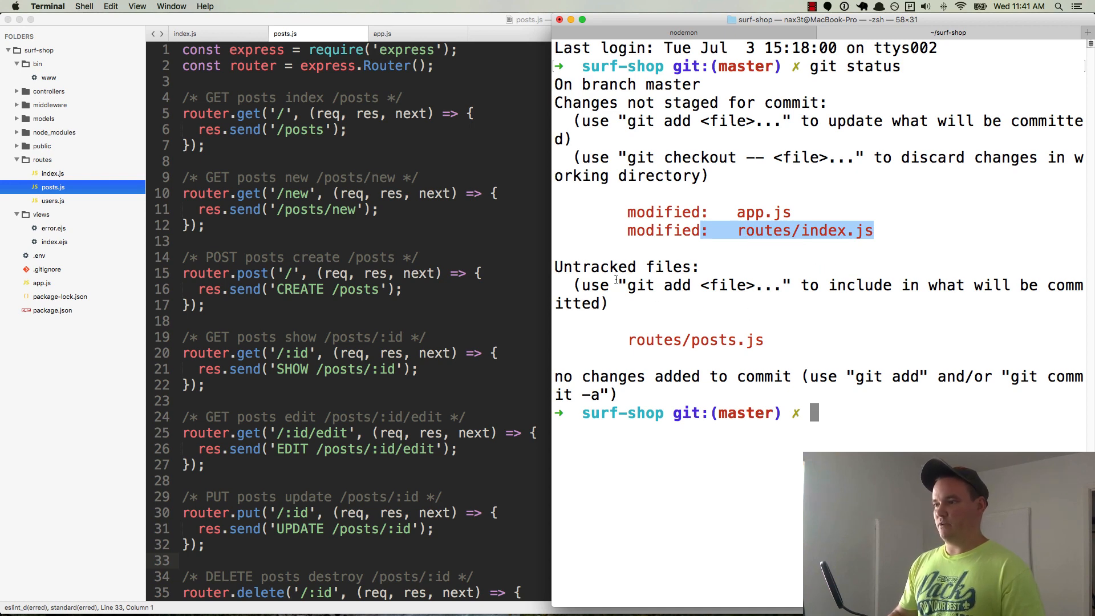
mouse_move(623, 341)
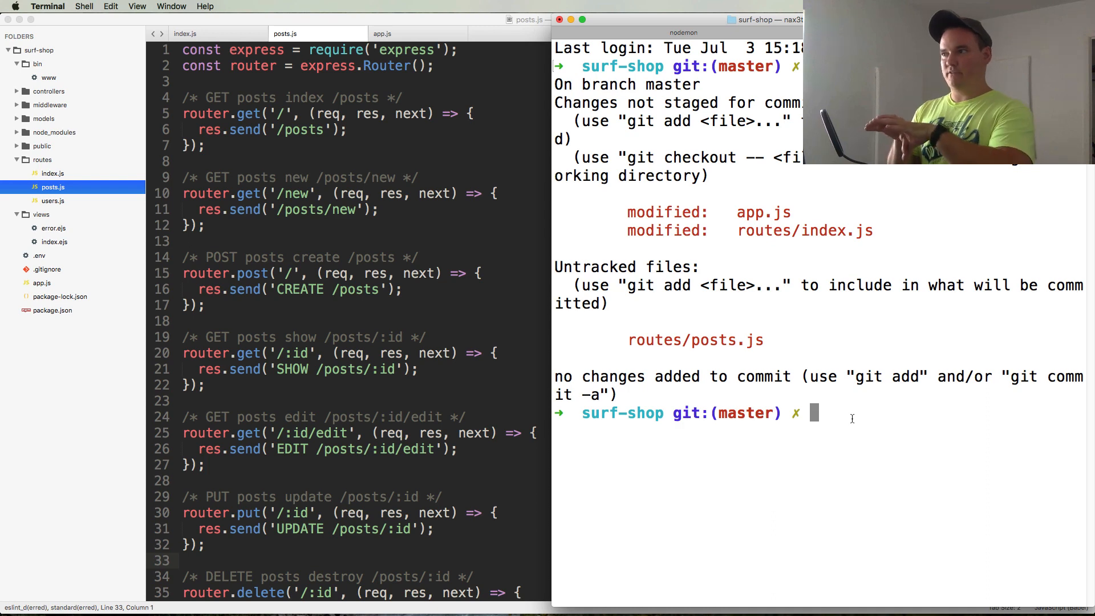
text(git diff)
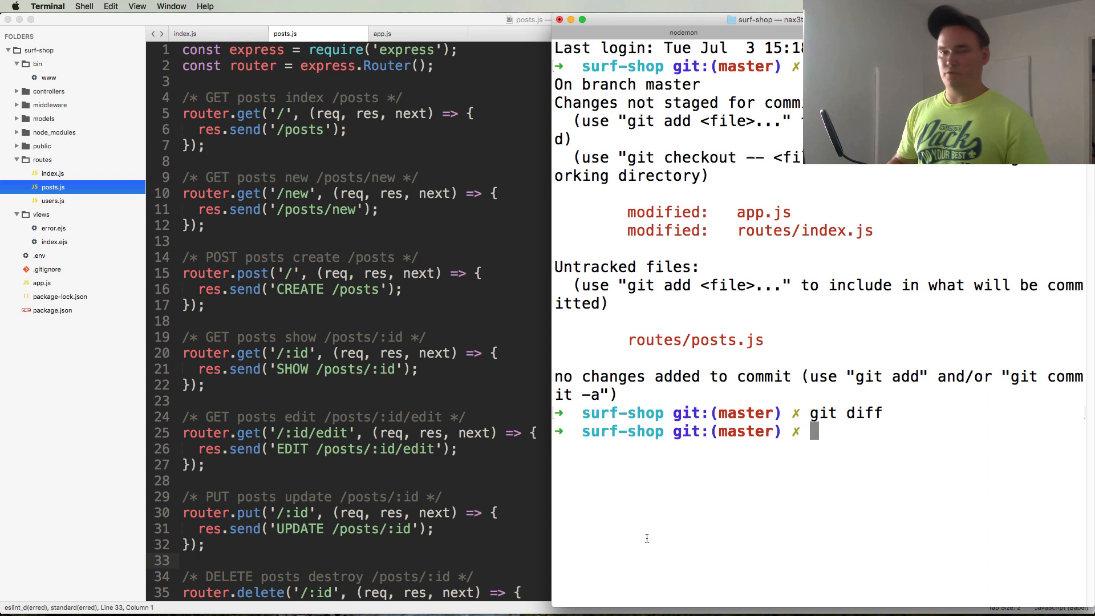
mouse_move(870, 449)
text(git add .)
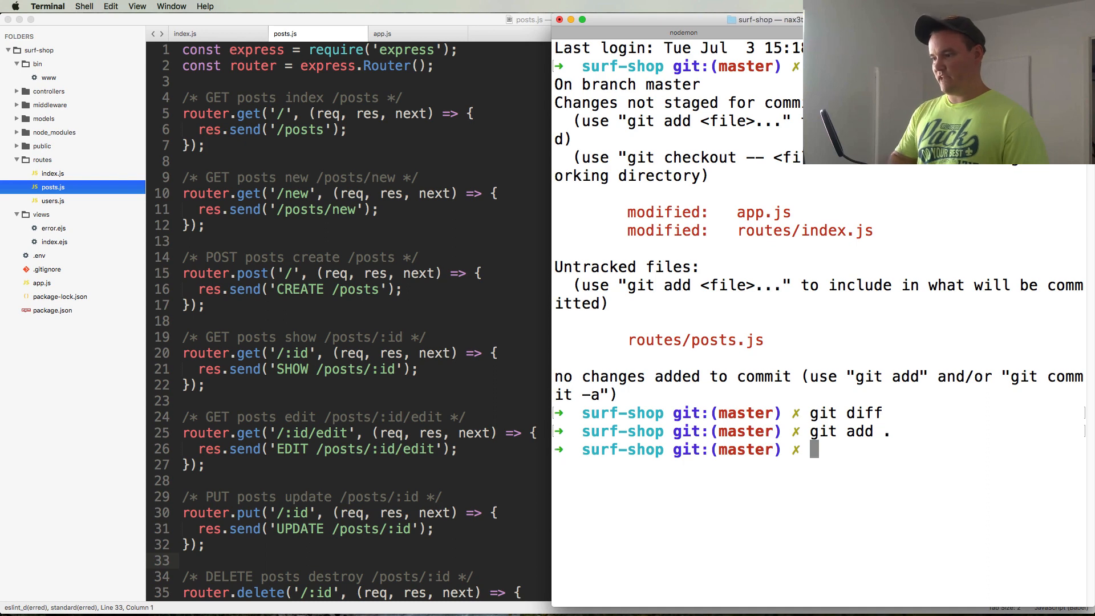
Check git status, then commit the staged files with a message about the post routes.
text(gst)
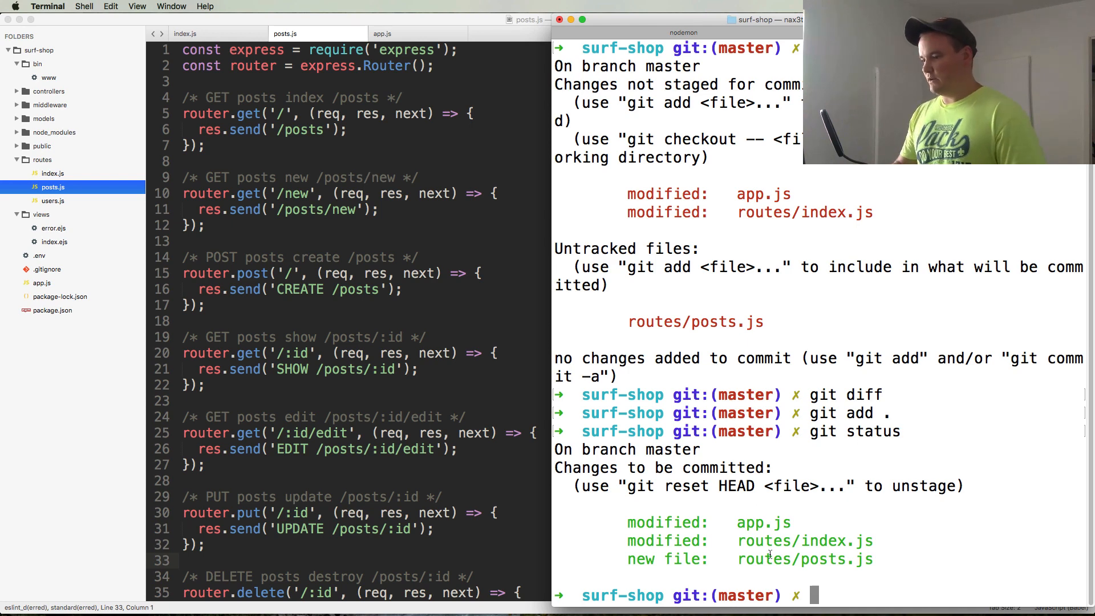
text(g)
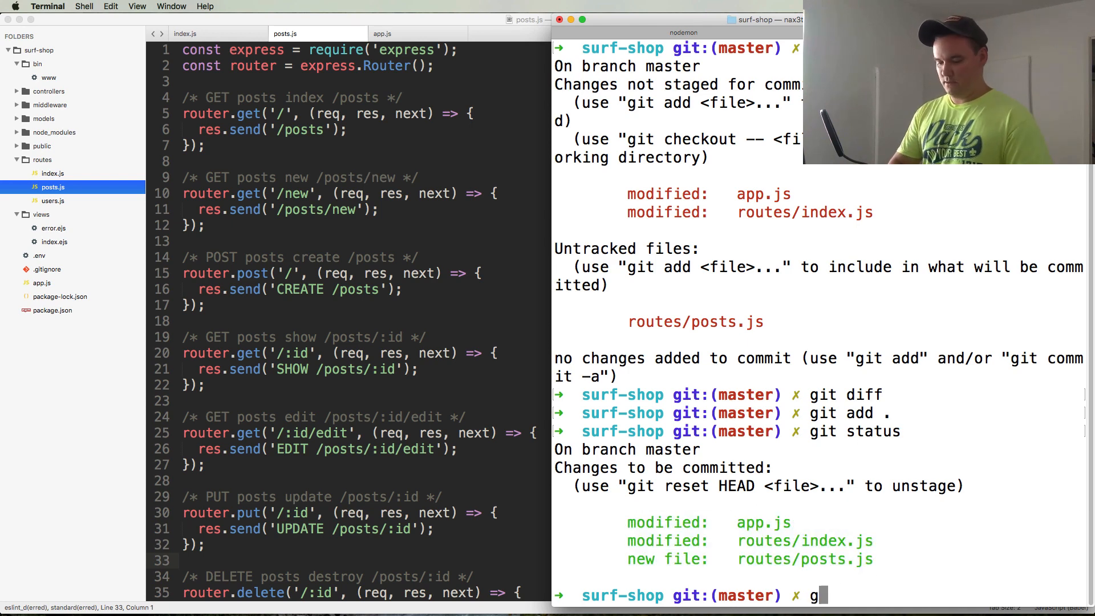
text(it commit -m "Add post rou)
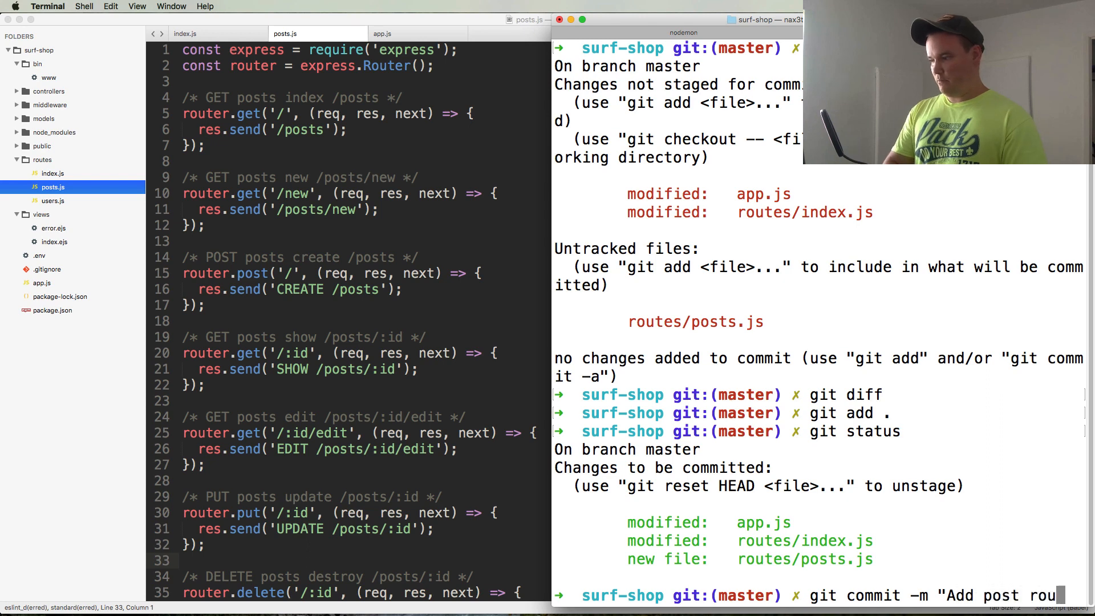
key(Enter)
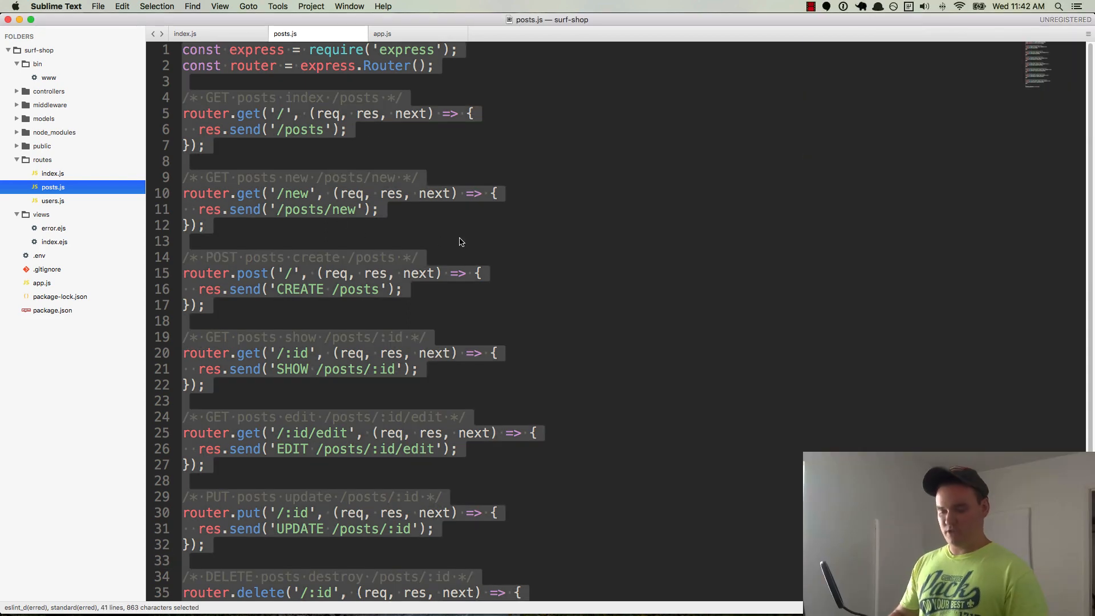
Copy the posts route code into a new file saved as routes/reviews.js.
key(cmd+c)
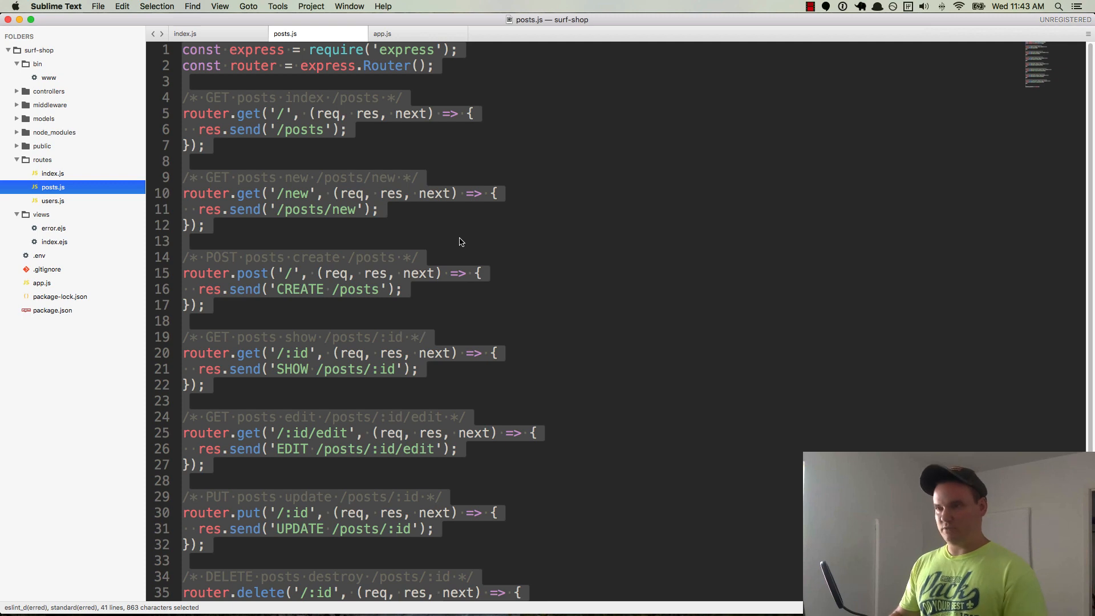
mouse_move(461, 234)
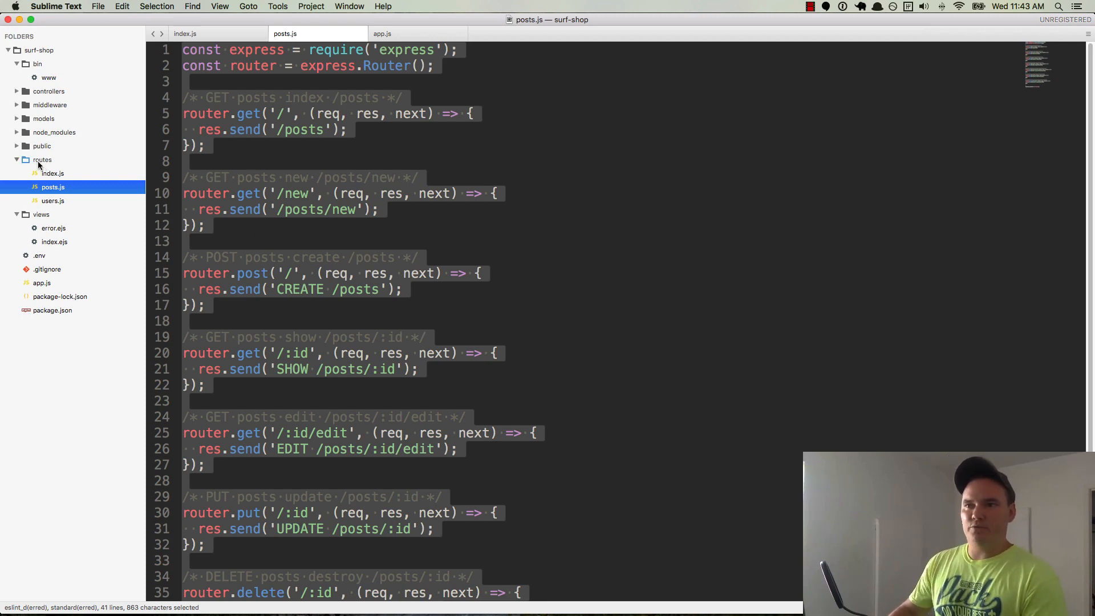
key(cmd+n)
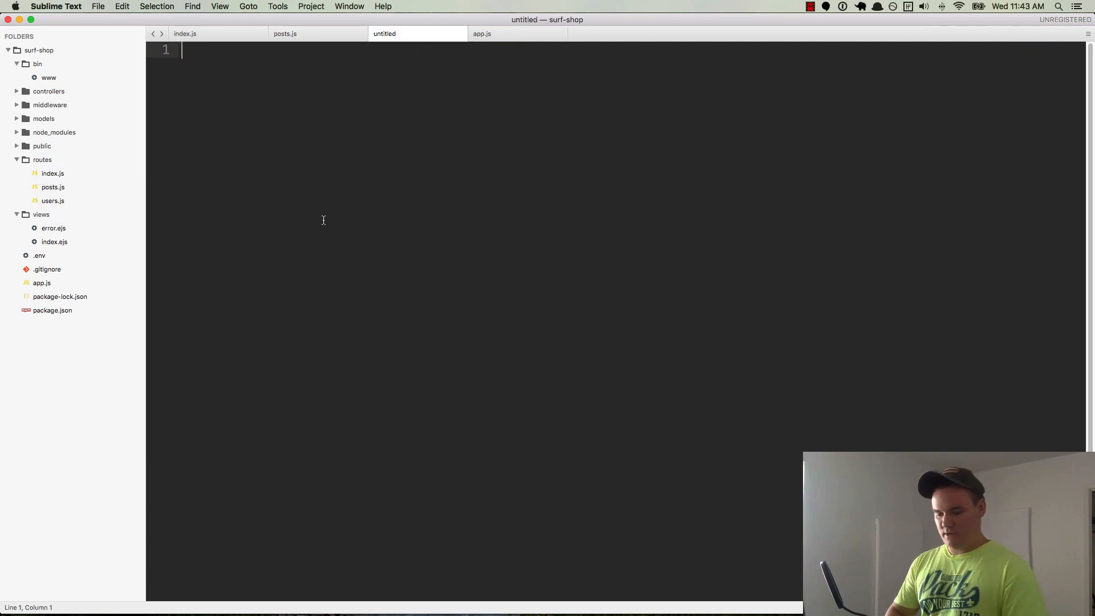
text(reviews.js)
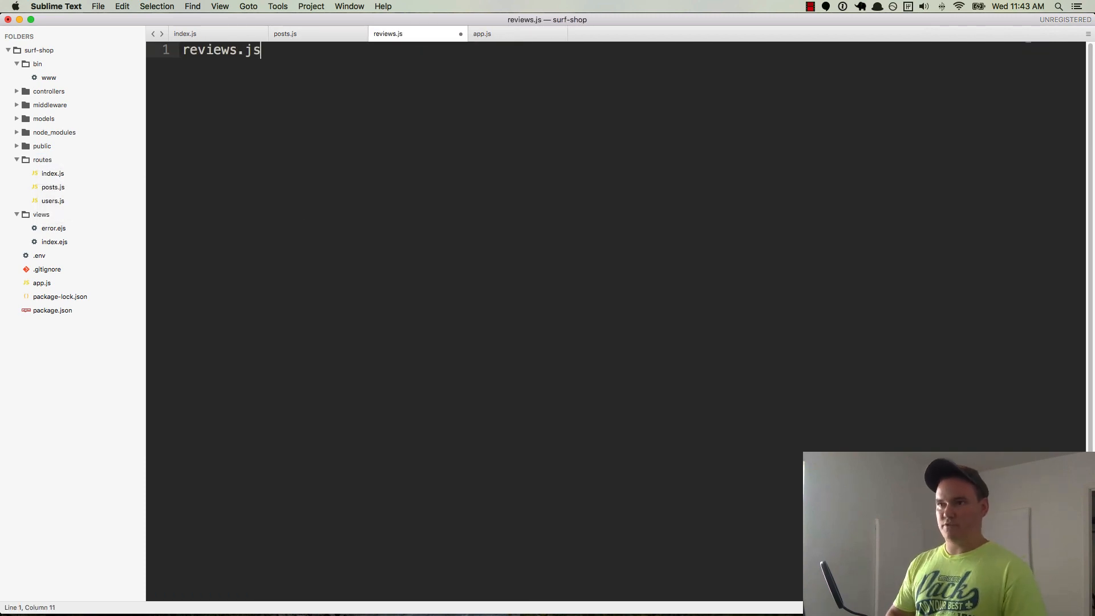
key(cmd+s)
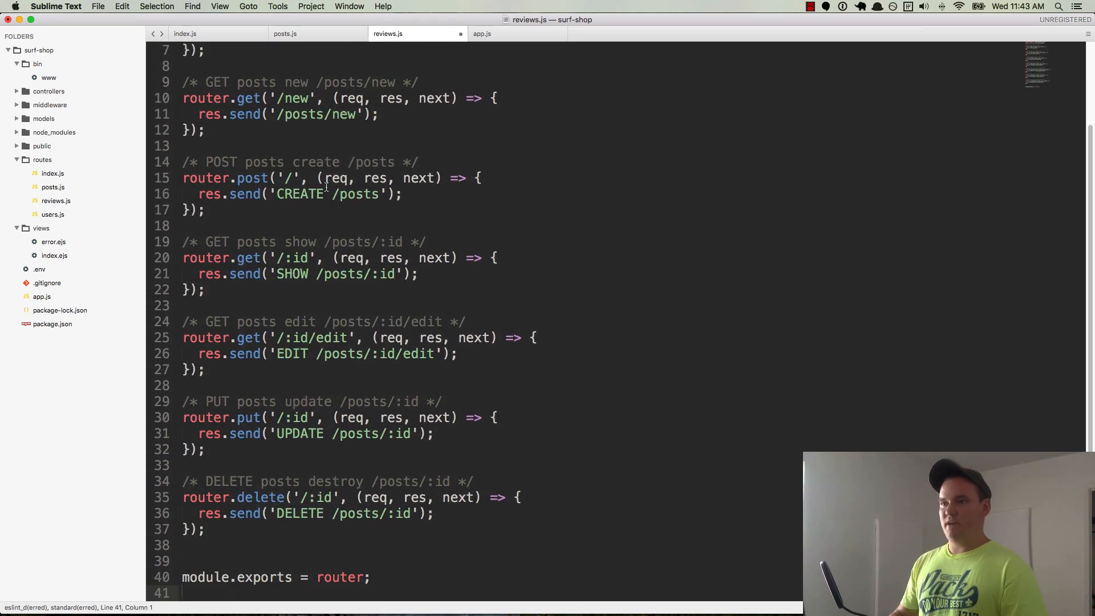
Replace every occurrence of 'post' in reviews.js with 'review' at once.
scroll(up, 3)
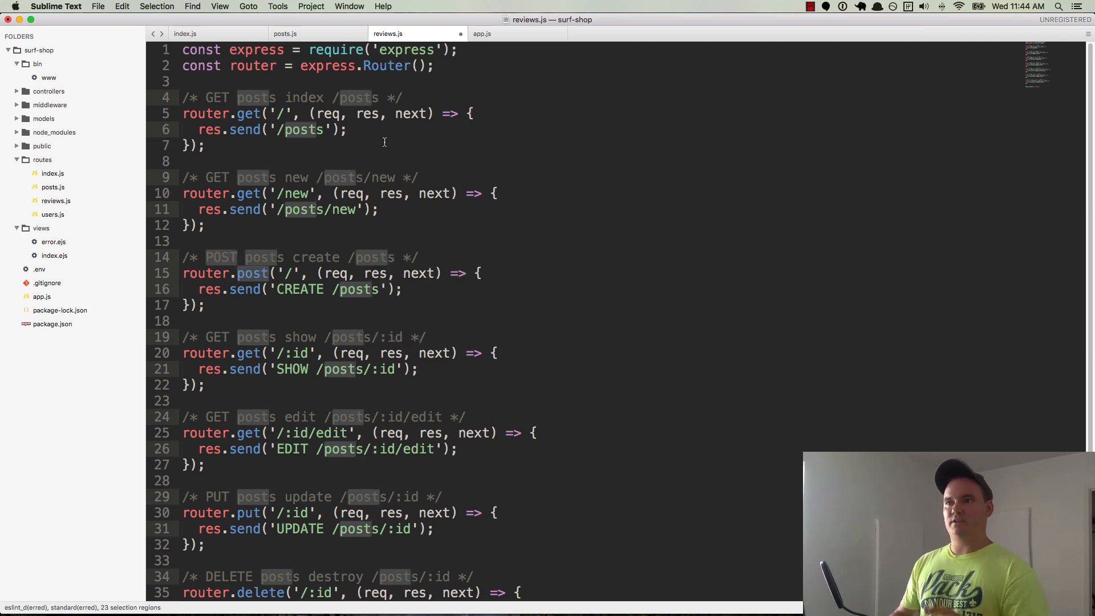
text(review)
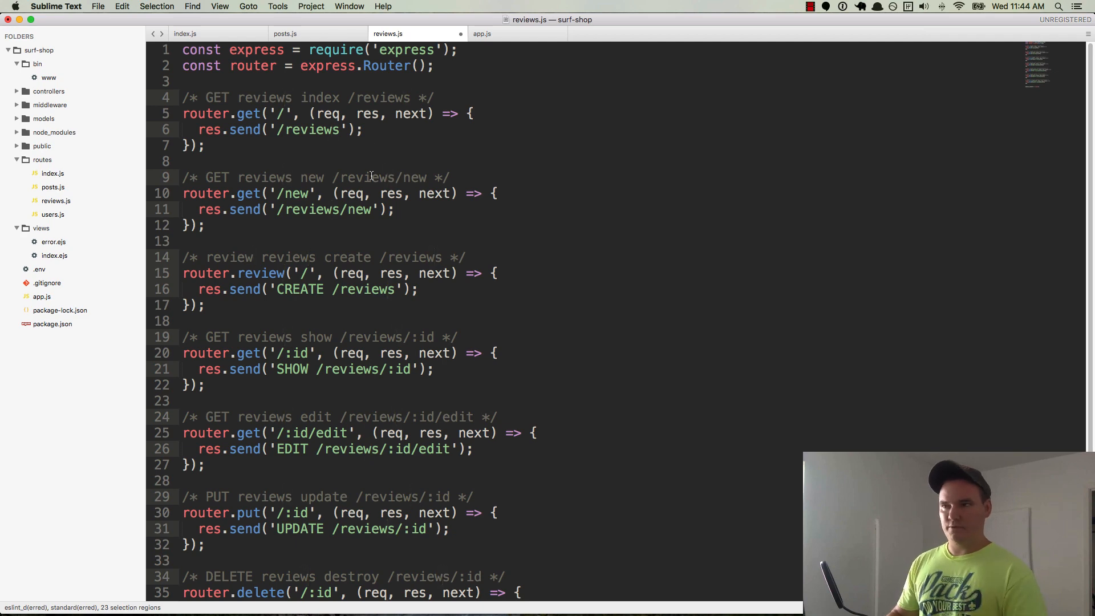
click(183, 161)
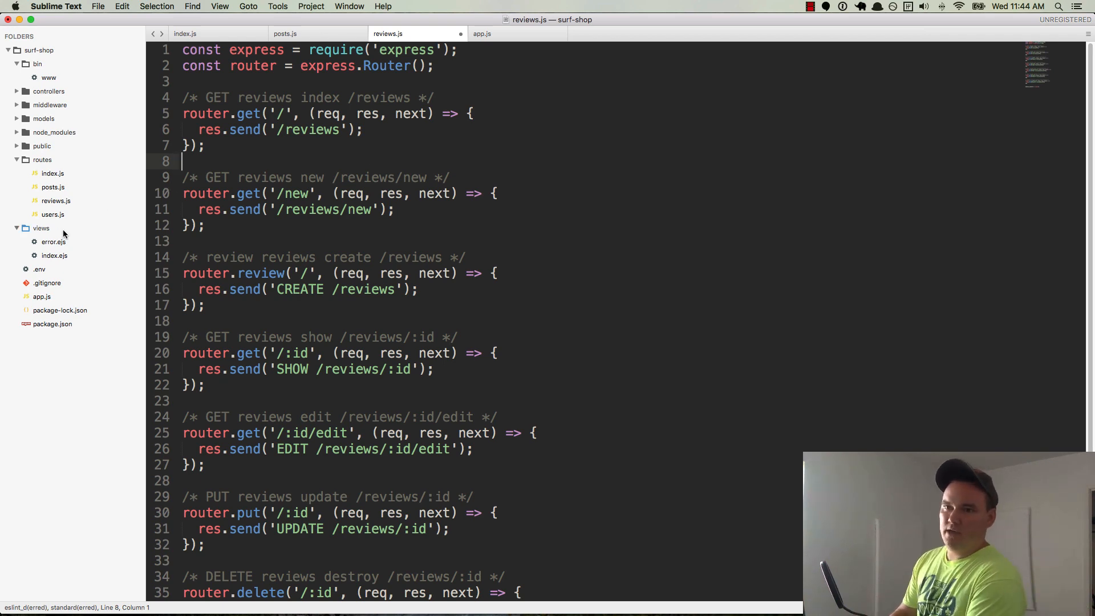
In app.js, rename the duplicated router require on line 10 to reviews.
click(483, 33)
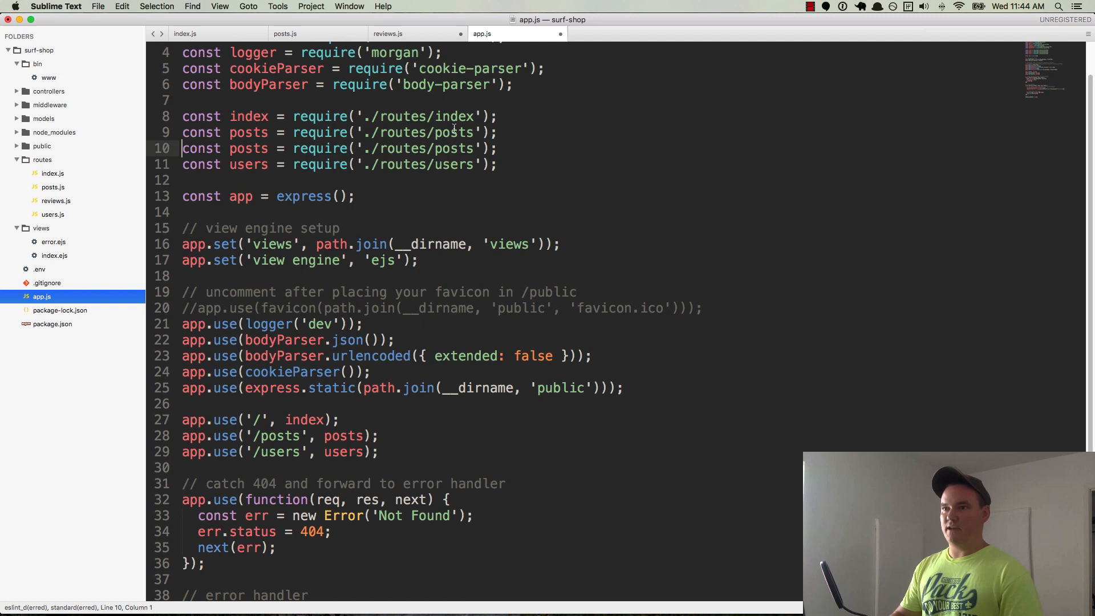
double_click(249, 149)
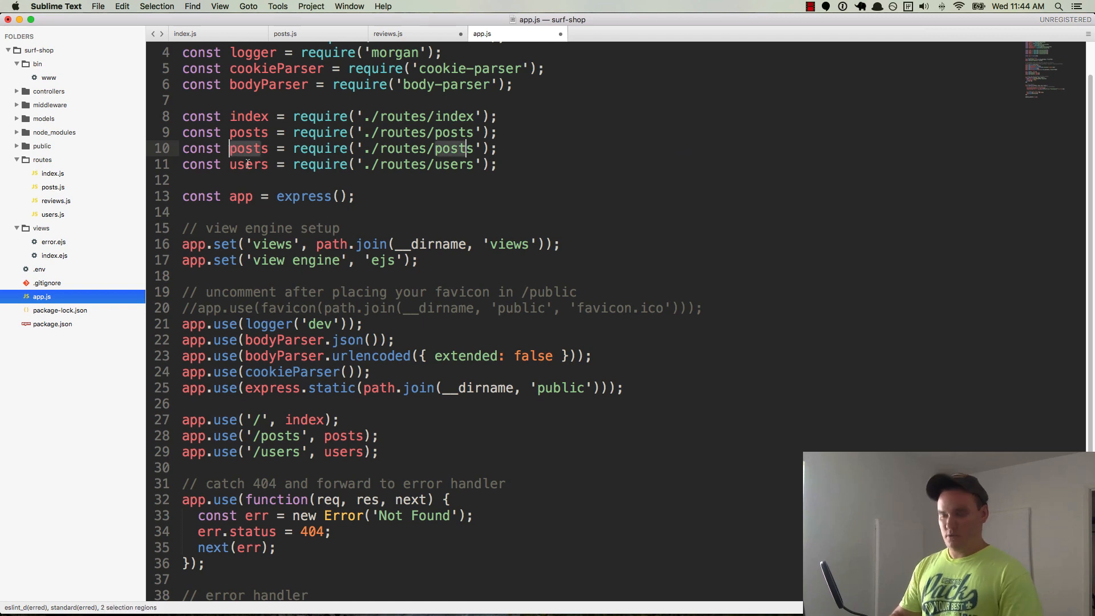
text(reviews)
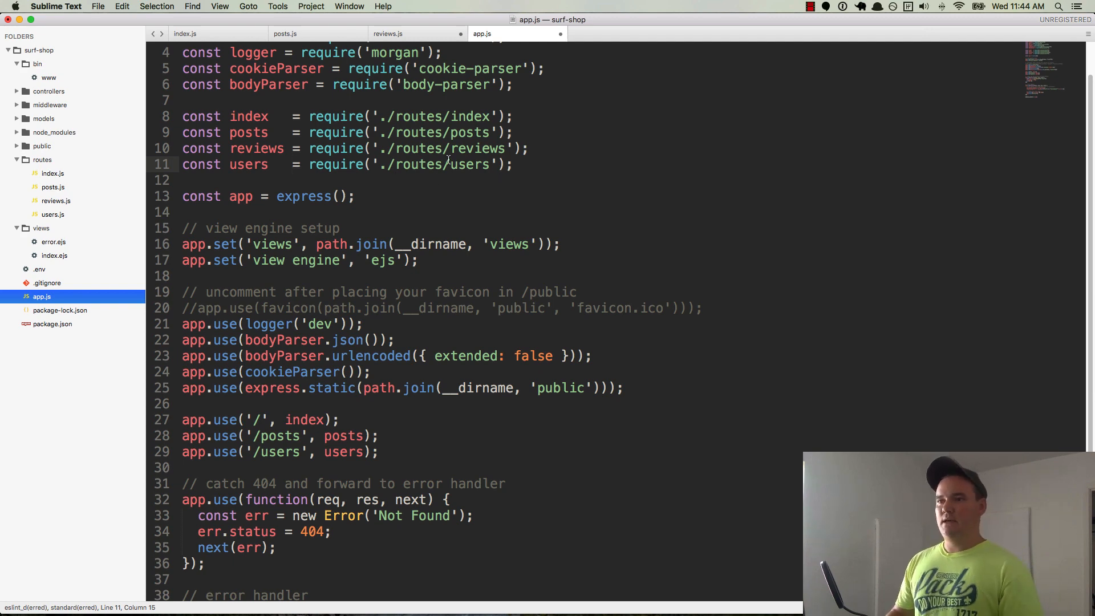
Mount the reviews router at '/posts/:id/reviews' and save app.js.
scroll(down, 3)
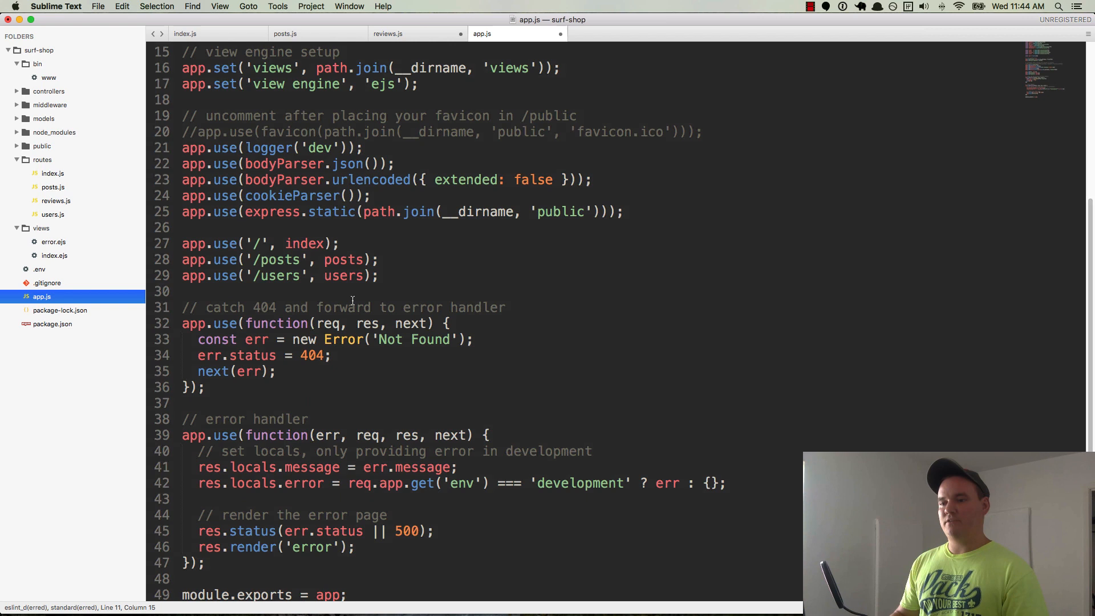
scroll(down, 3)
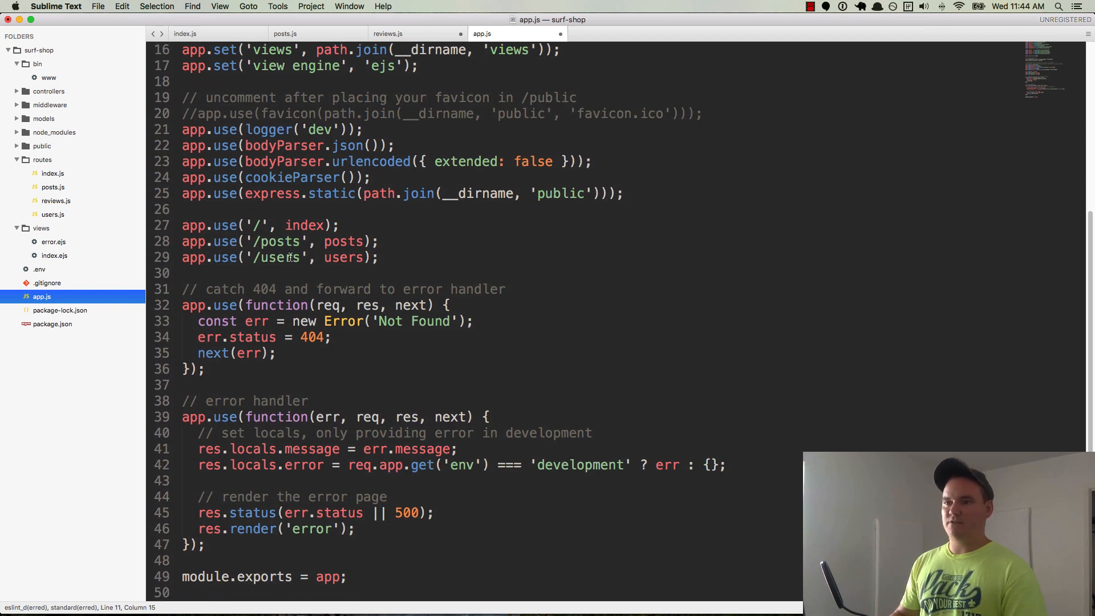
triple_click(278, 242)
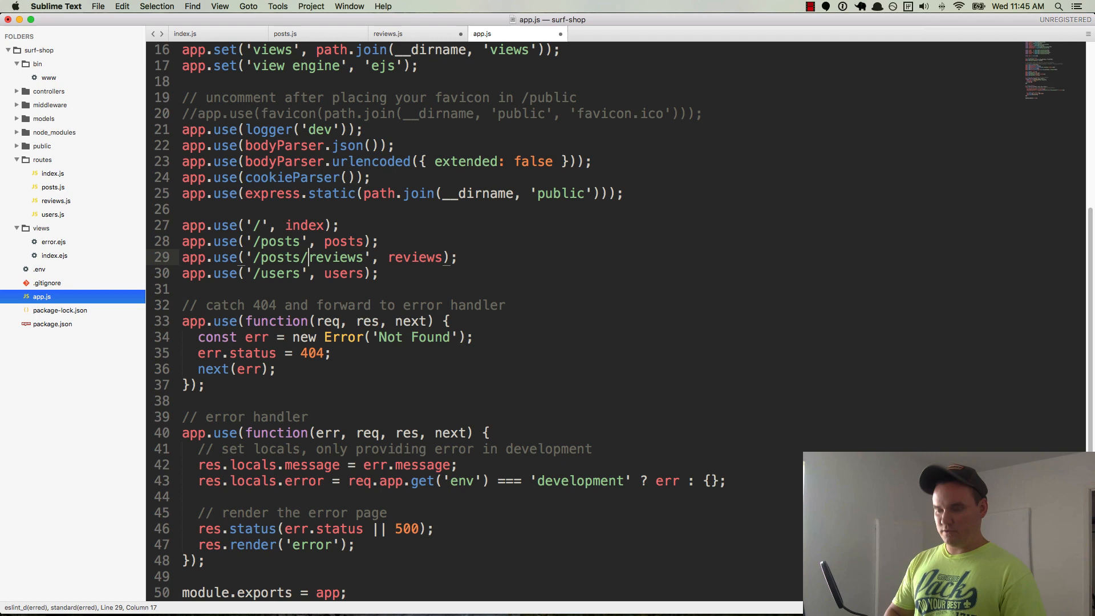
text(:id)
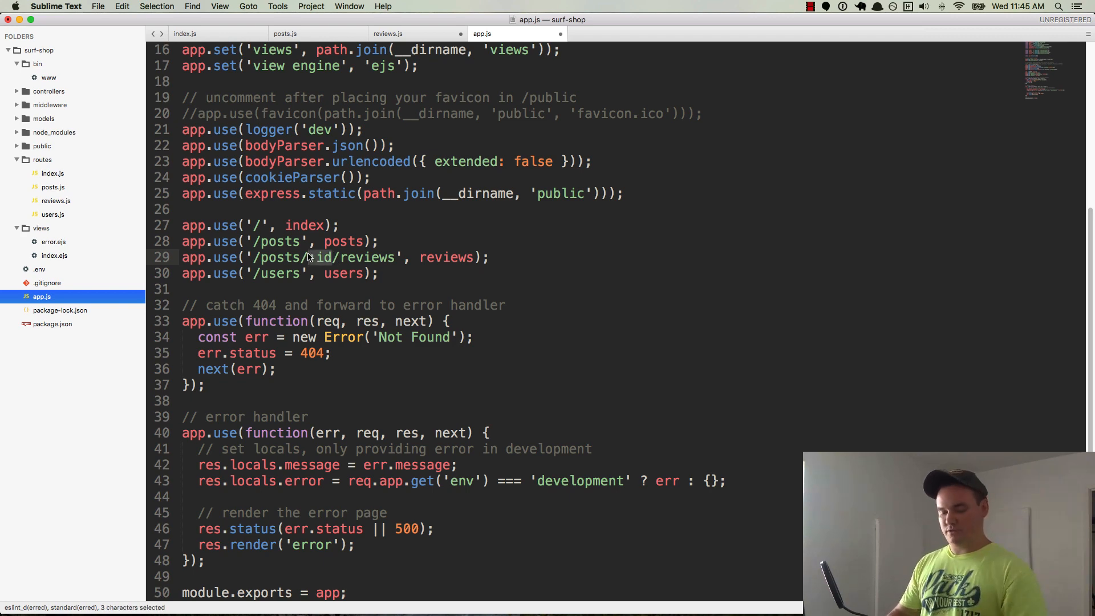
key(cmd+s)
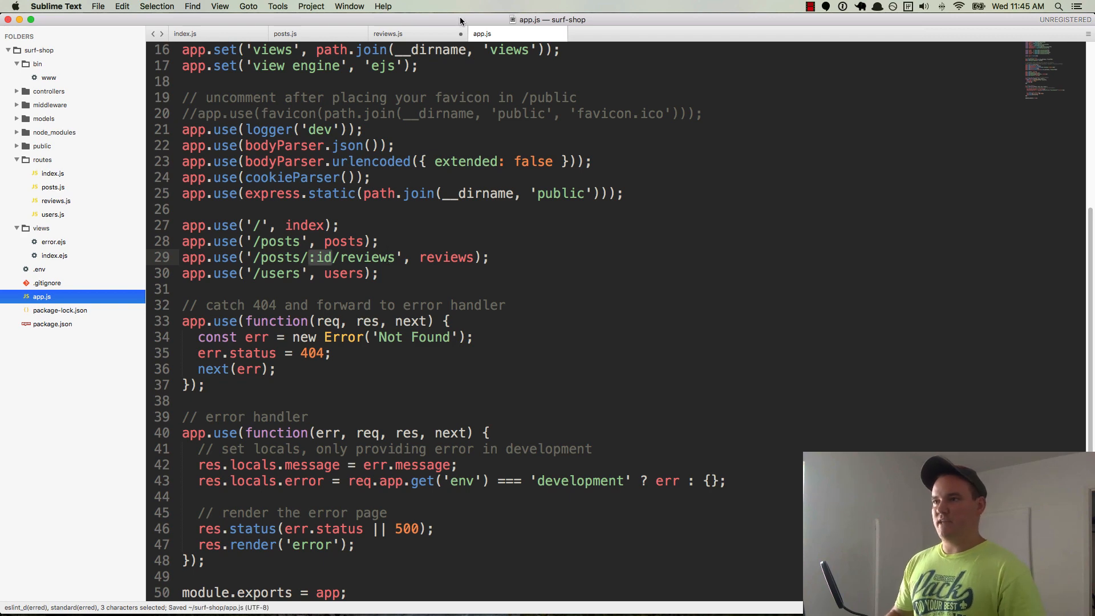
Copy the /posts/:id/reviews mount path into the index, new, create and show route comments.
click(392, 33)
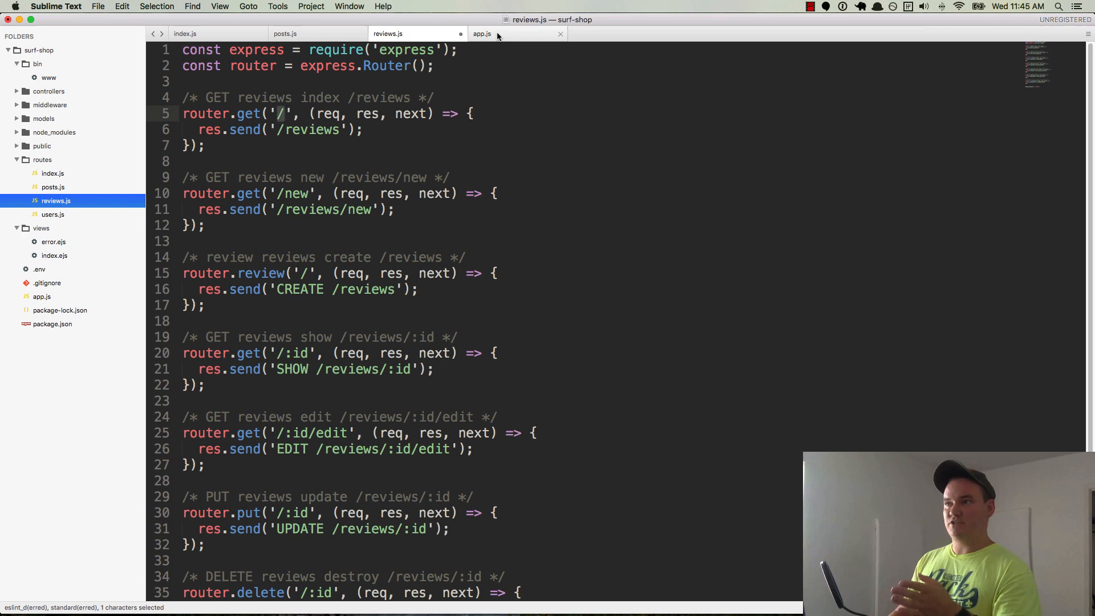
click(482, 33)
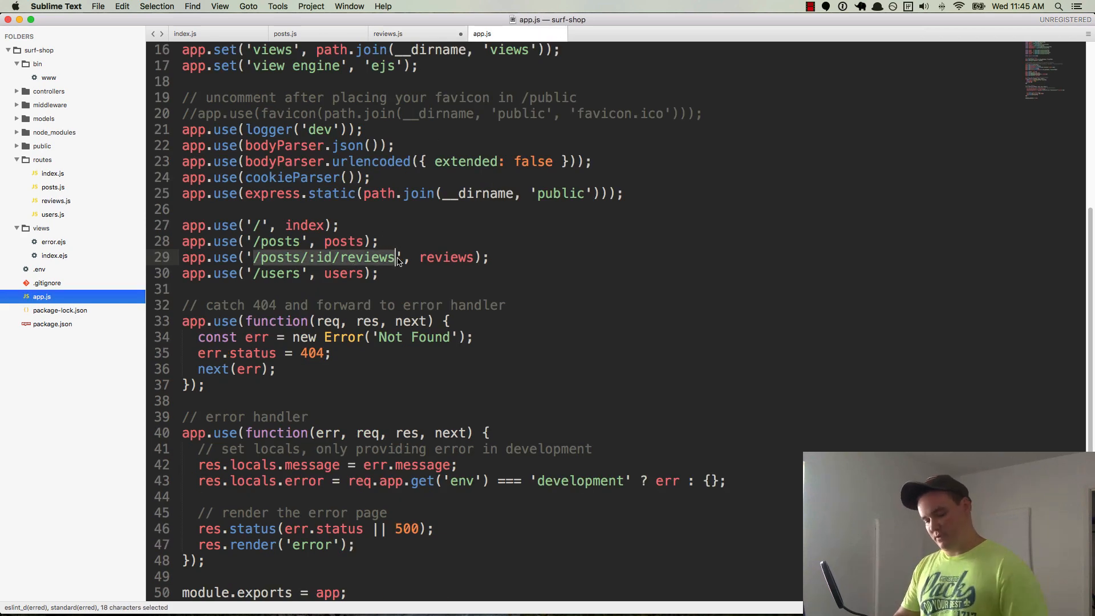
click(390, 33)
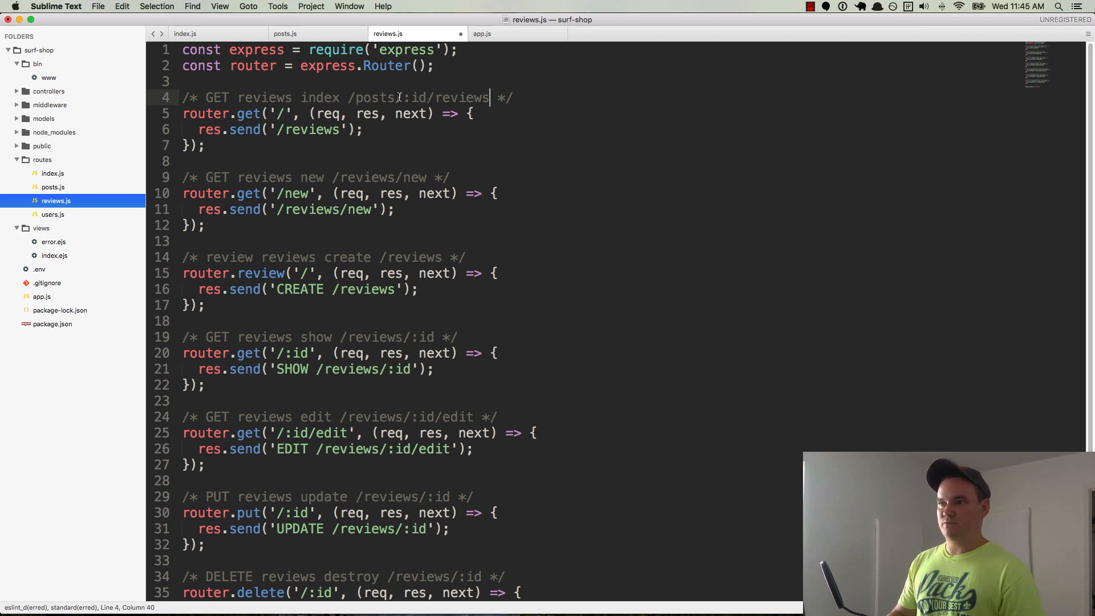
drag(351, 97, 428, 97)
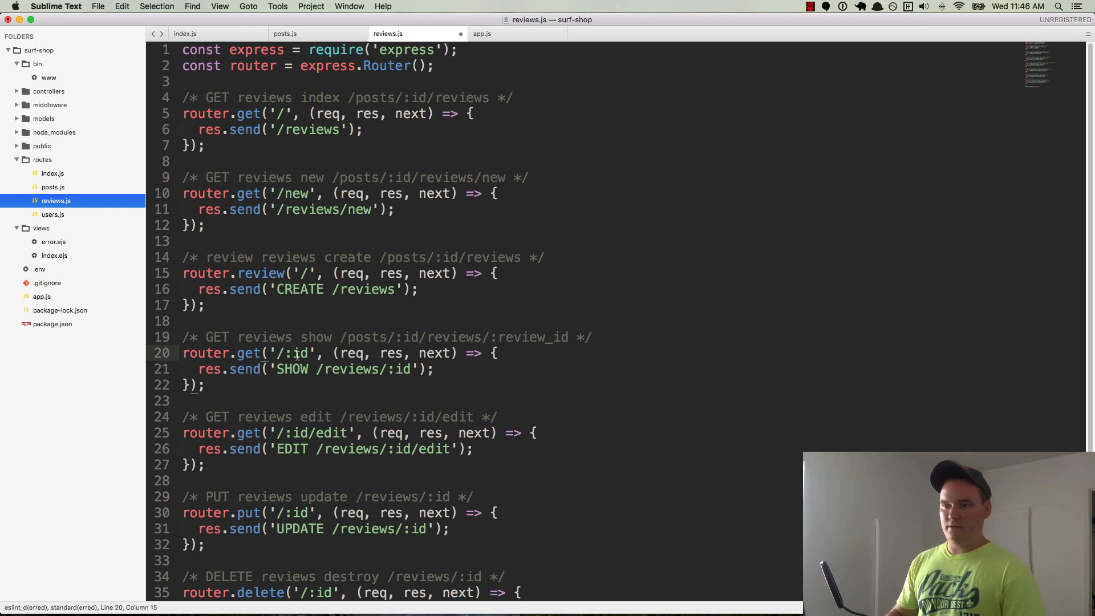
Rename :id to :review_id in show, edit, update and delete routes and nest their paths under /posts/:id.
text(review_)
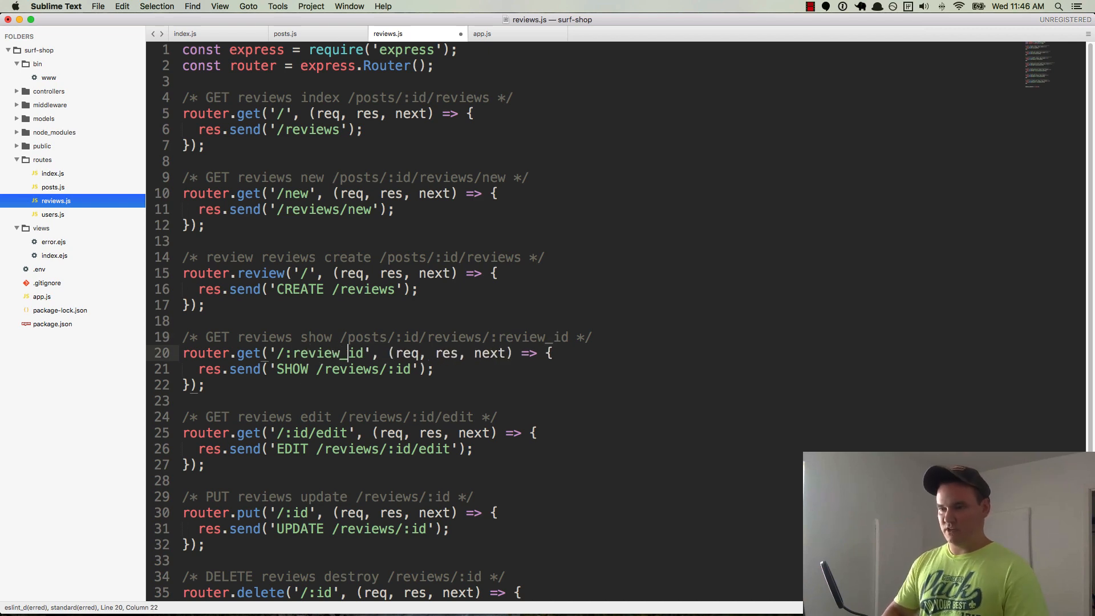
double_click(329, 354)
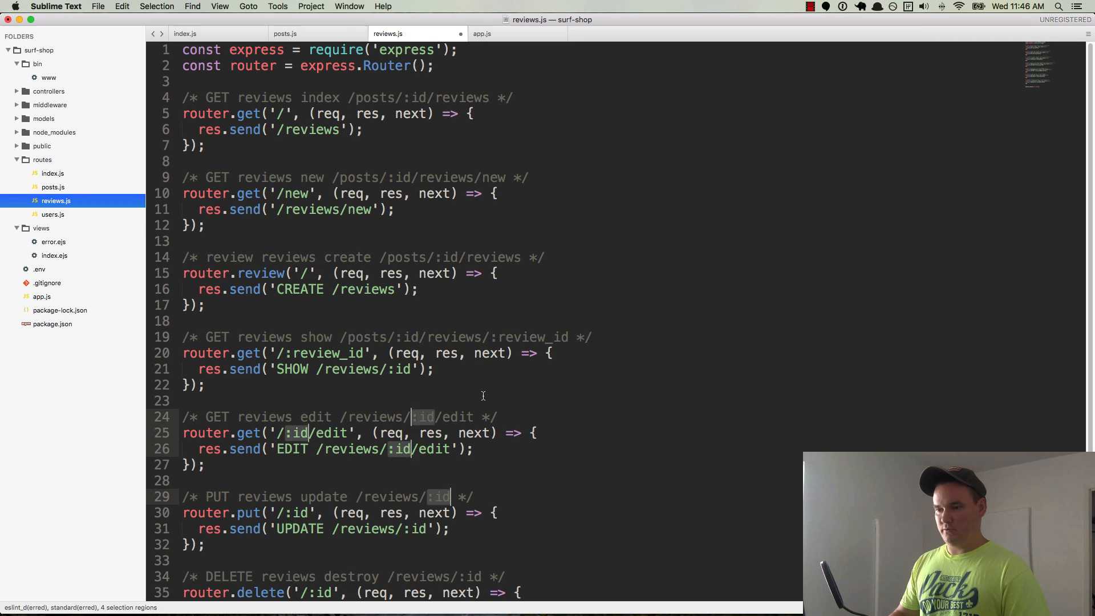
scroll(down, 3)
text(review_)
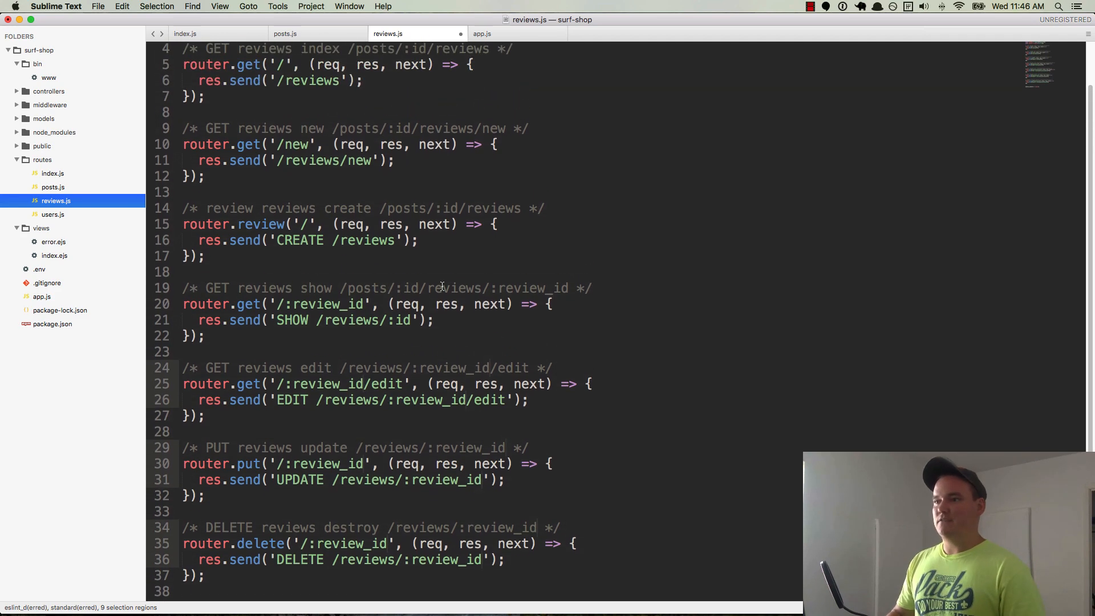
drag(381, 207, 464, 207)
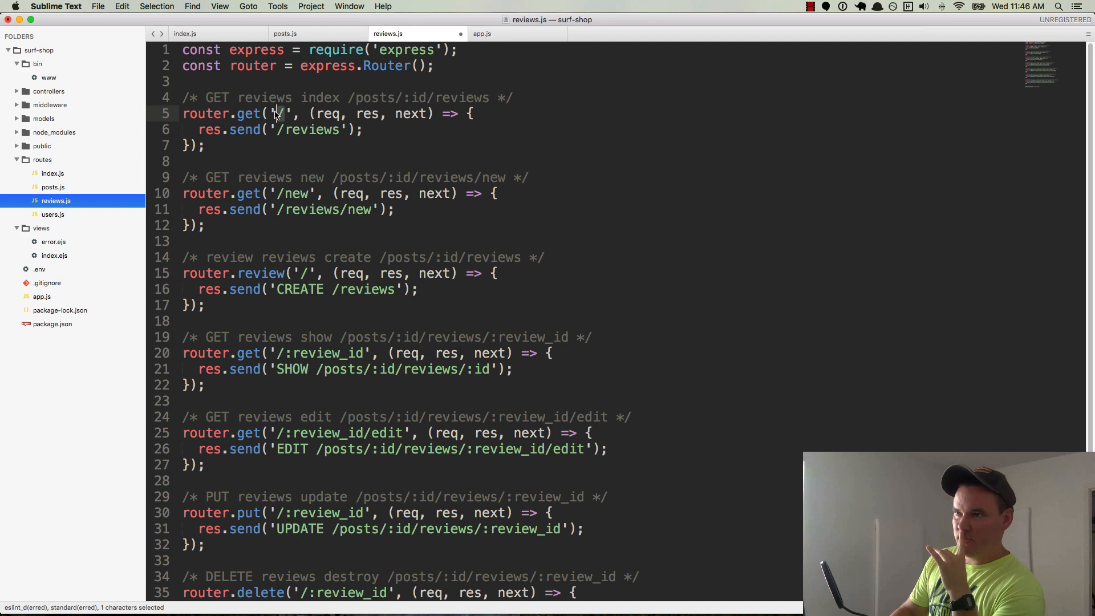
drag(356, 98, 437, 98)
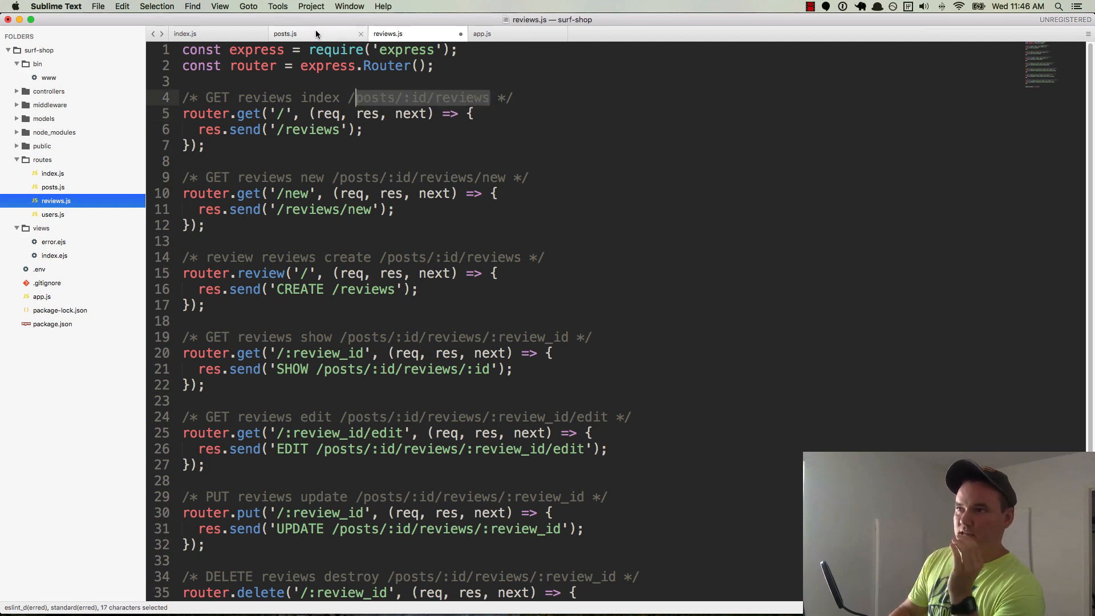
Make the index response read 'INDEX /posts/:id/reviews' and prefix the new route's response with NEW.
click(484, 33)
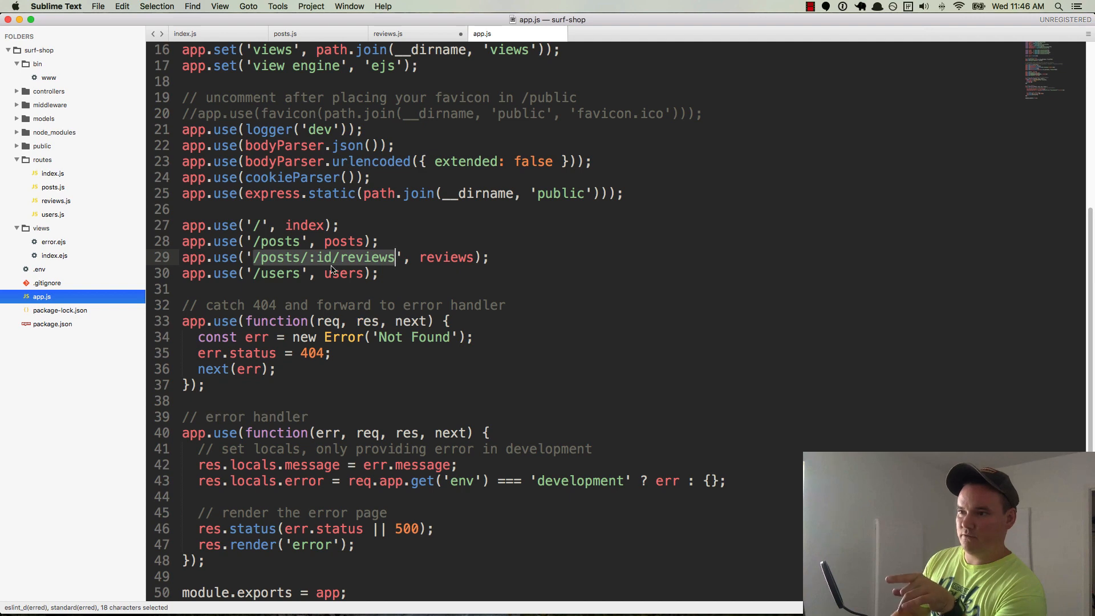
click(417, 33)
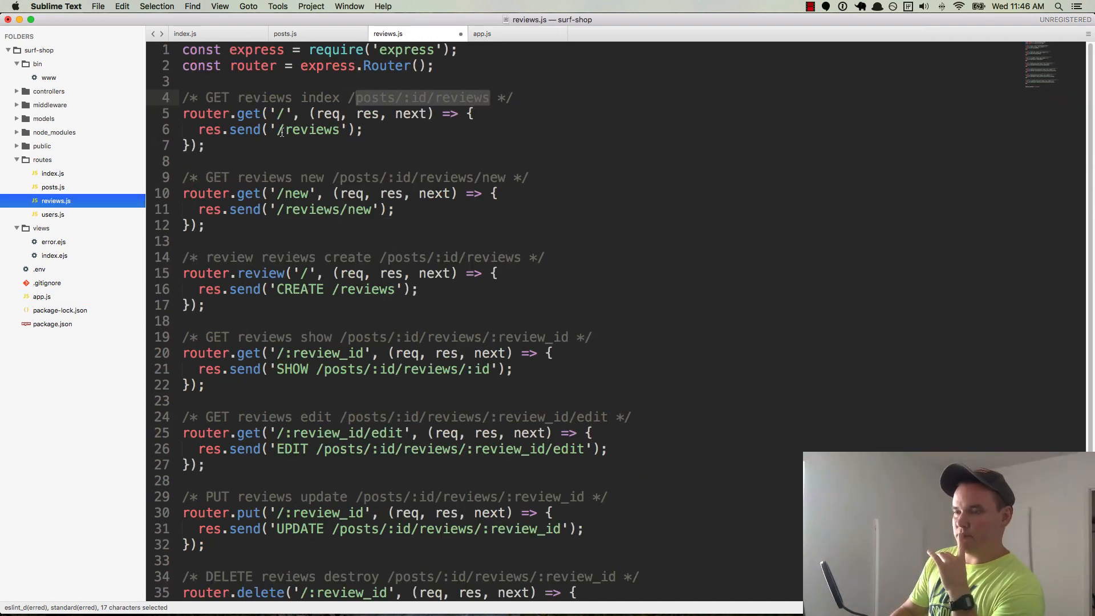
double_click(311, 129)
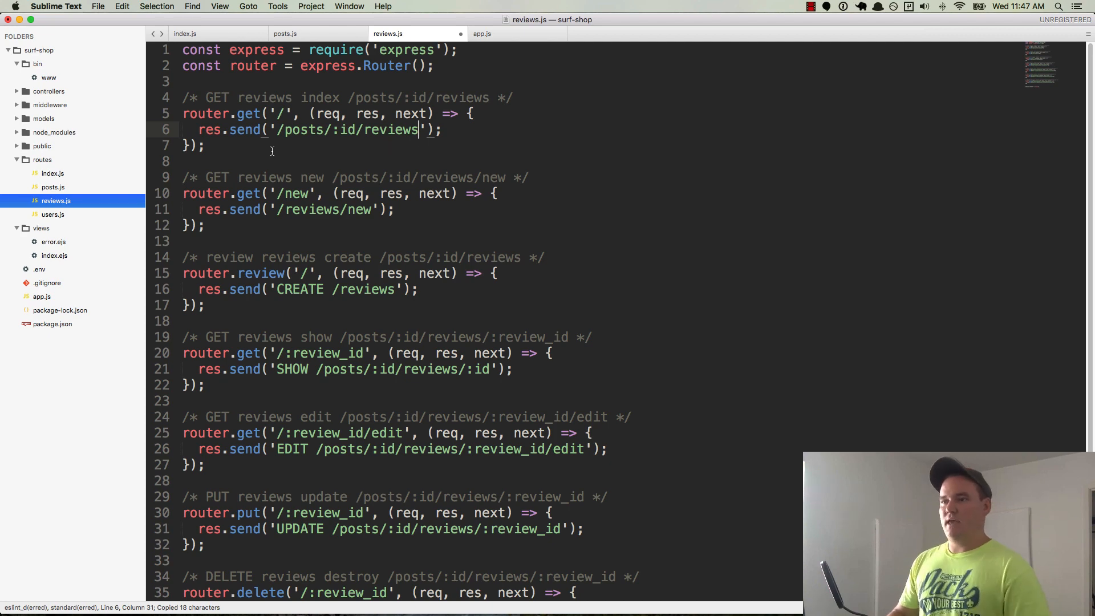
text(GET)
text(INDEX )
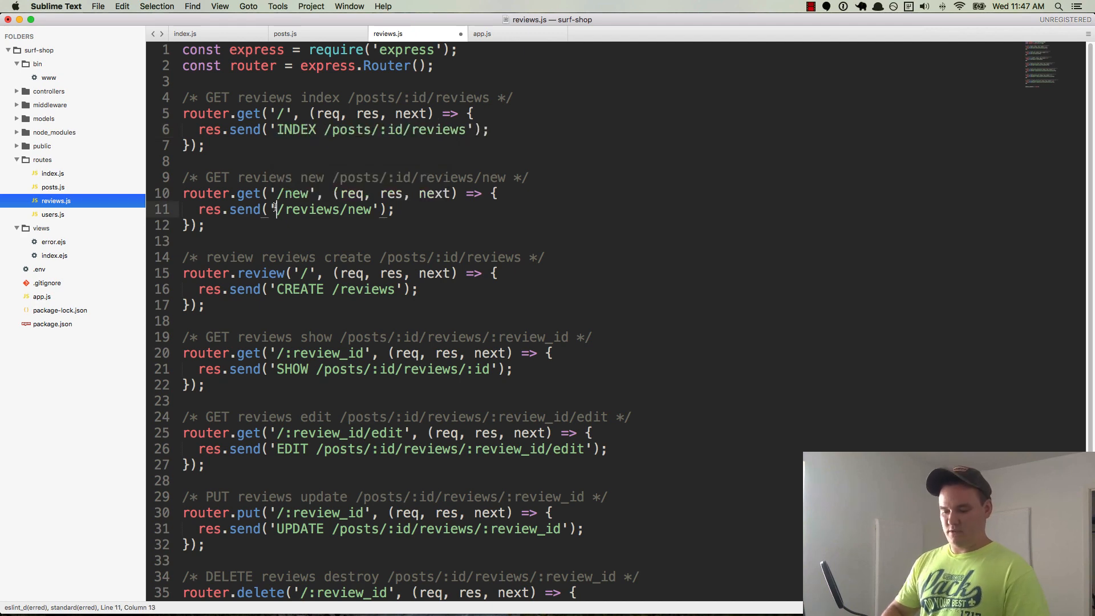
text(NEW)
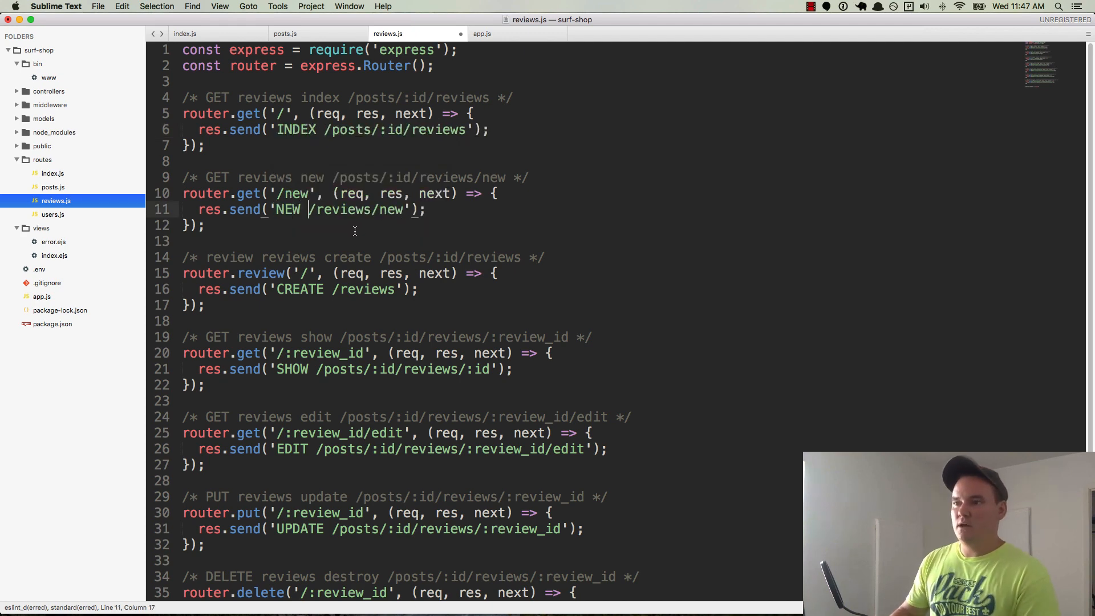
mouse_move(329, 233)
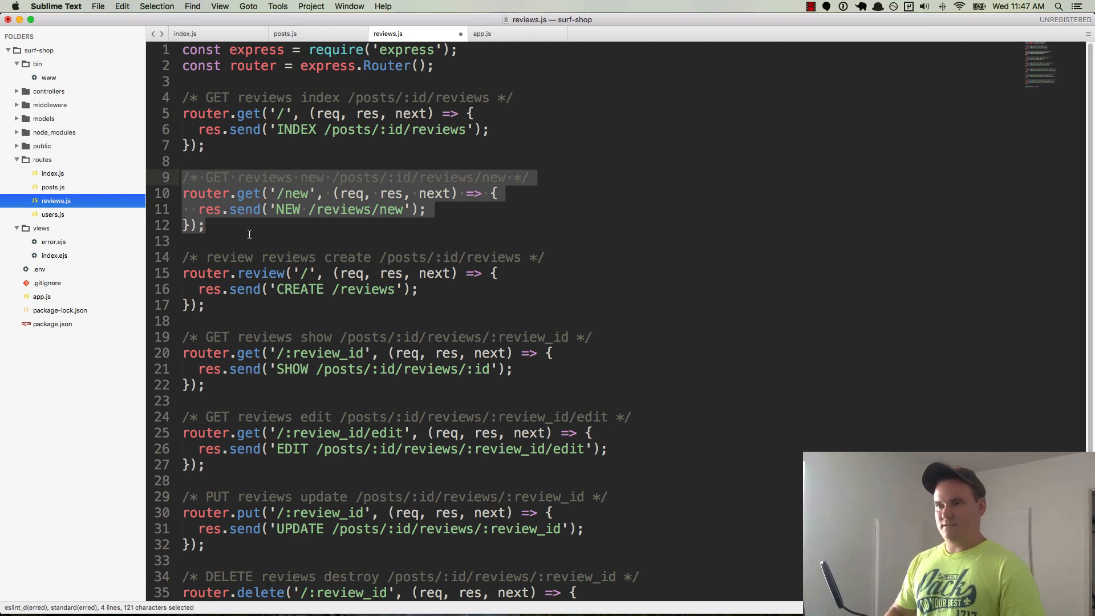
Delete the new and show route blocks, leaving index, create, edit, update and delete.
key(Delete)
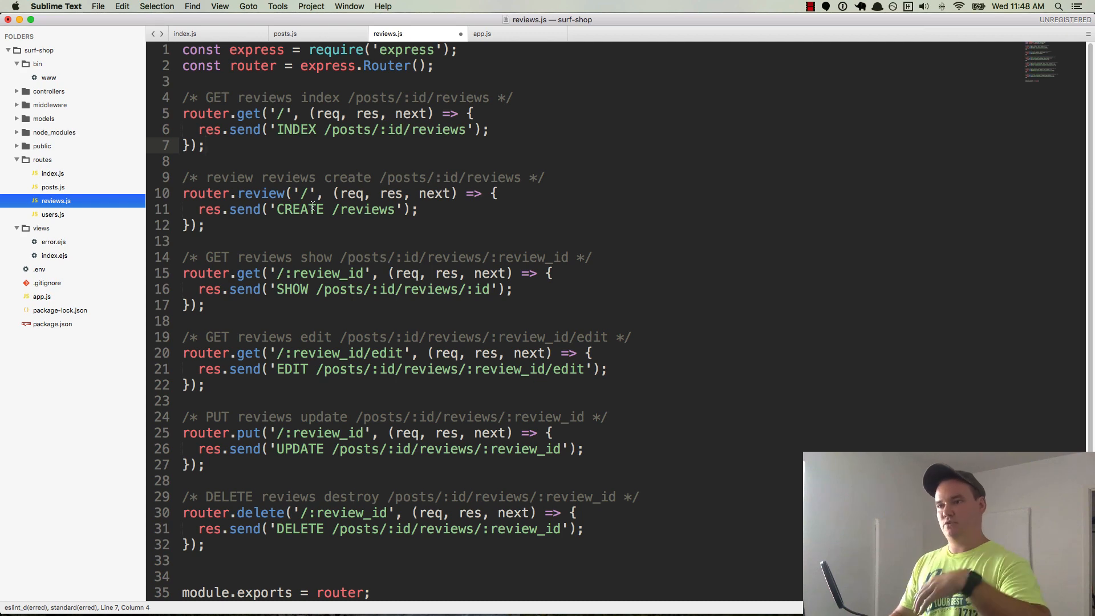
click(208, 224)
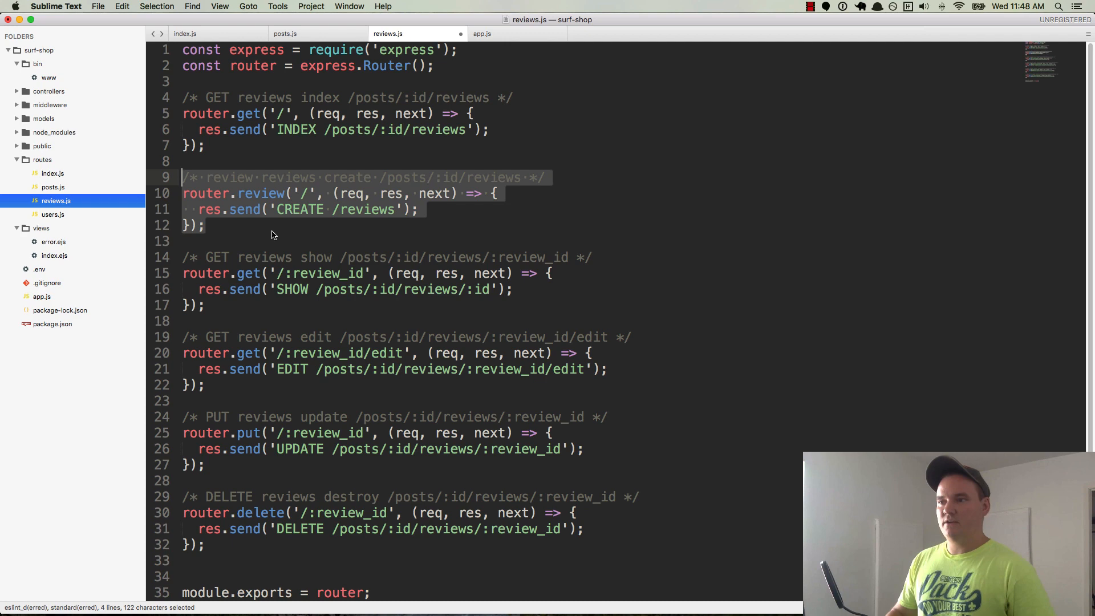
click(206, 306)
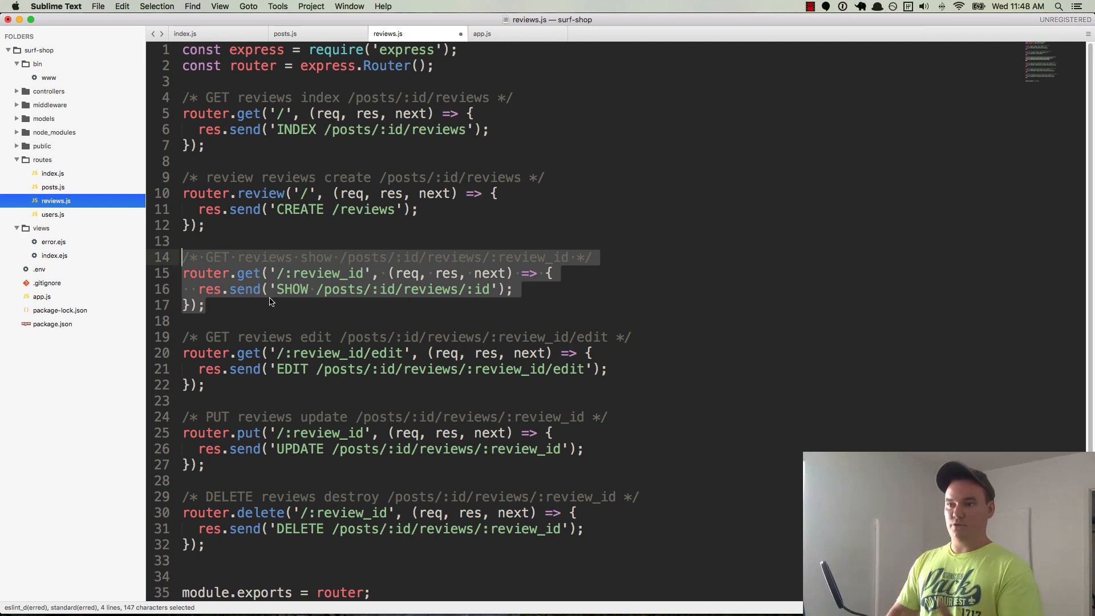
key(Backspace)
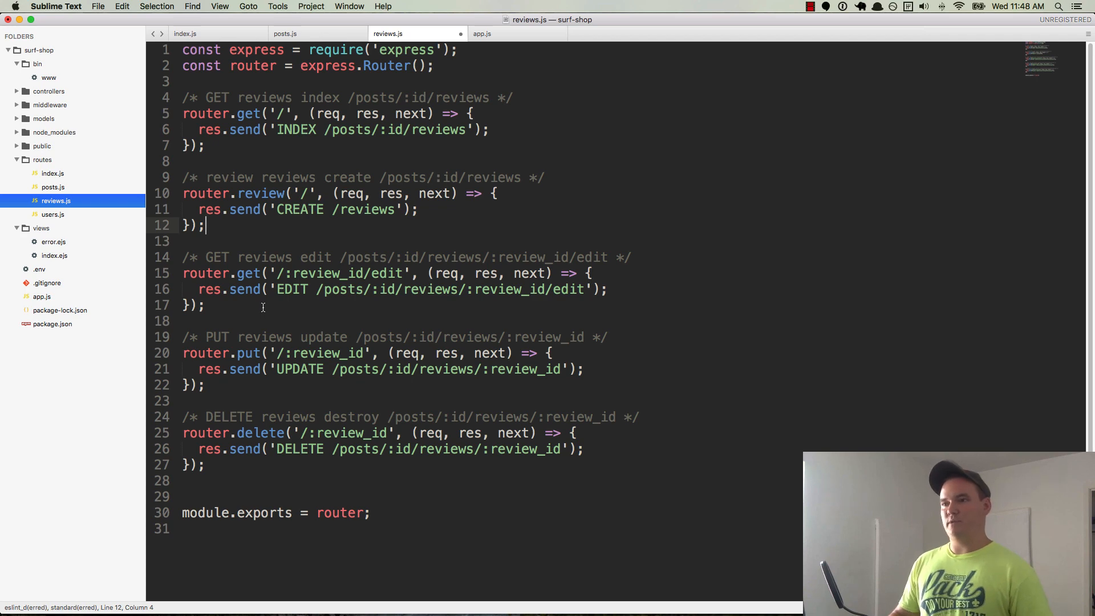
mouse_move(246, 267)
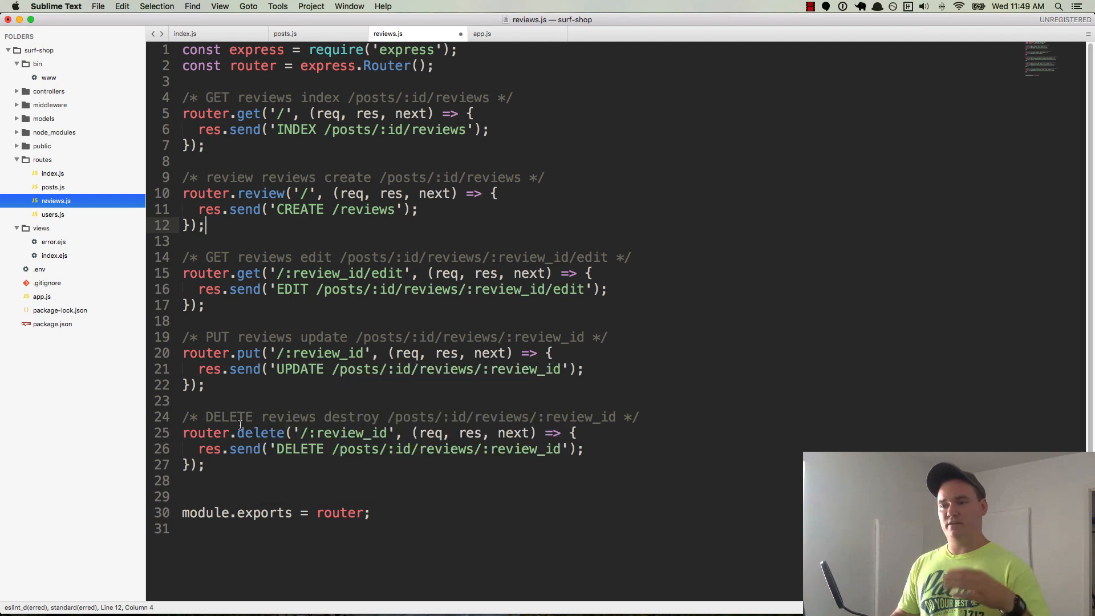
click(260, 433)
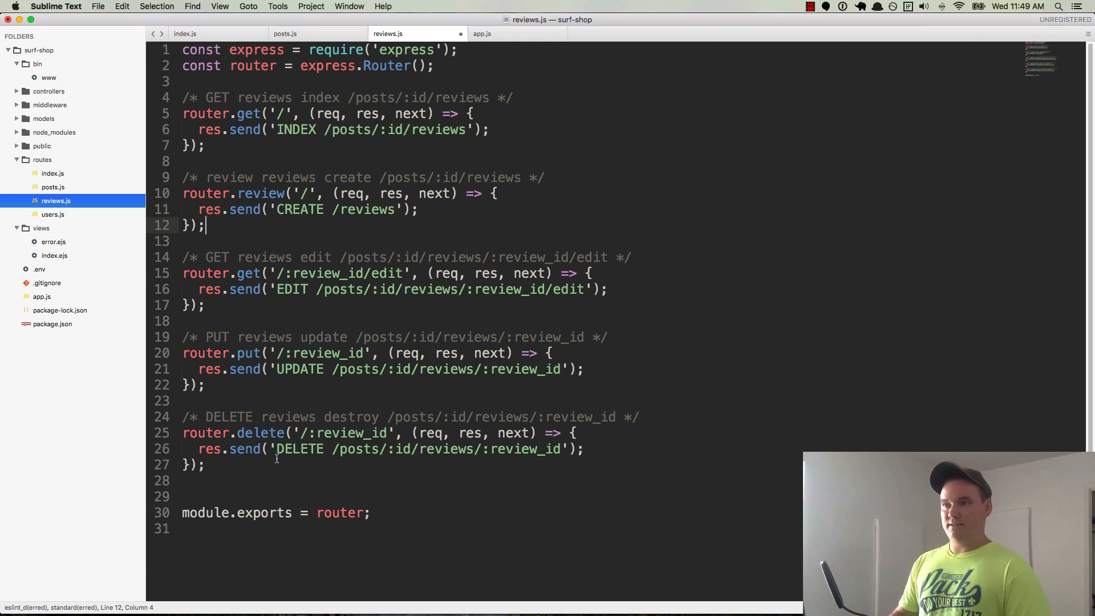
Pass { mergeParams: true } to express.Router() in reviews.js.
key(cmd+s)
text({)
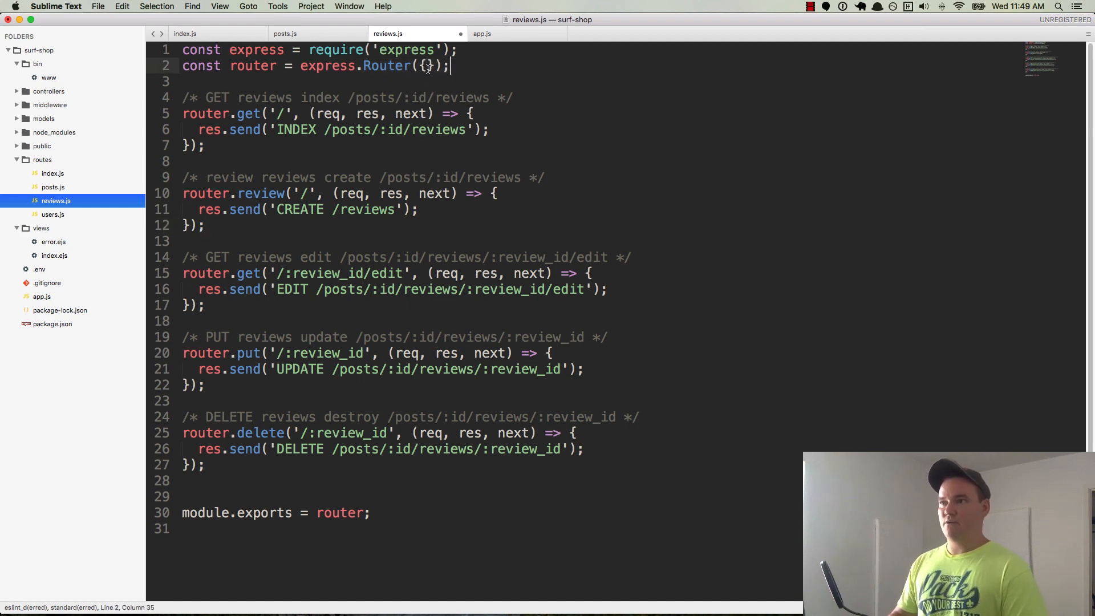
text(" ")
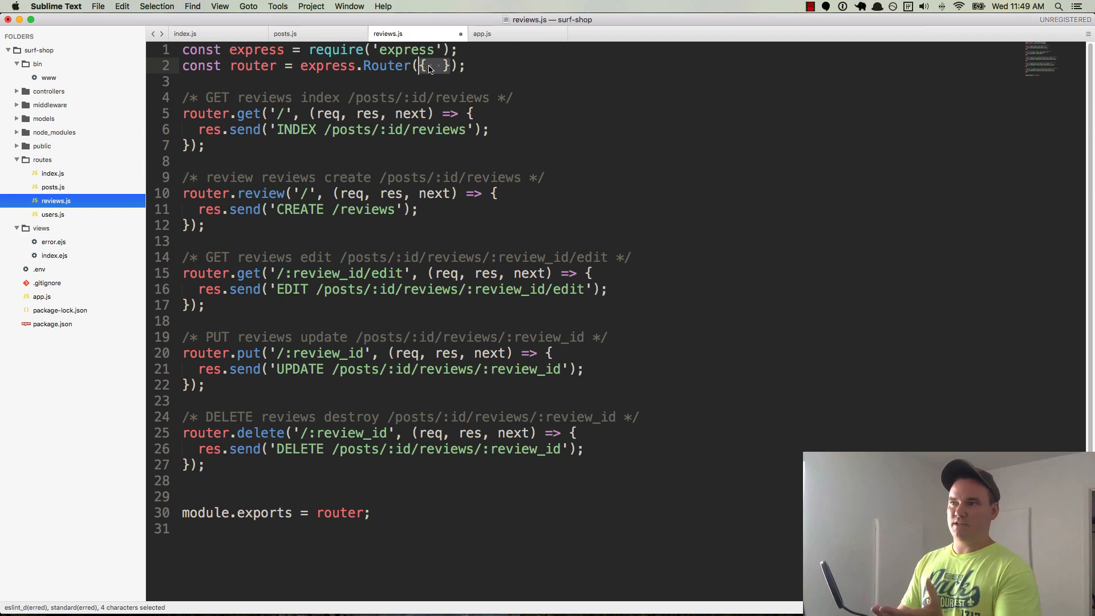
text(merge)
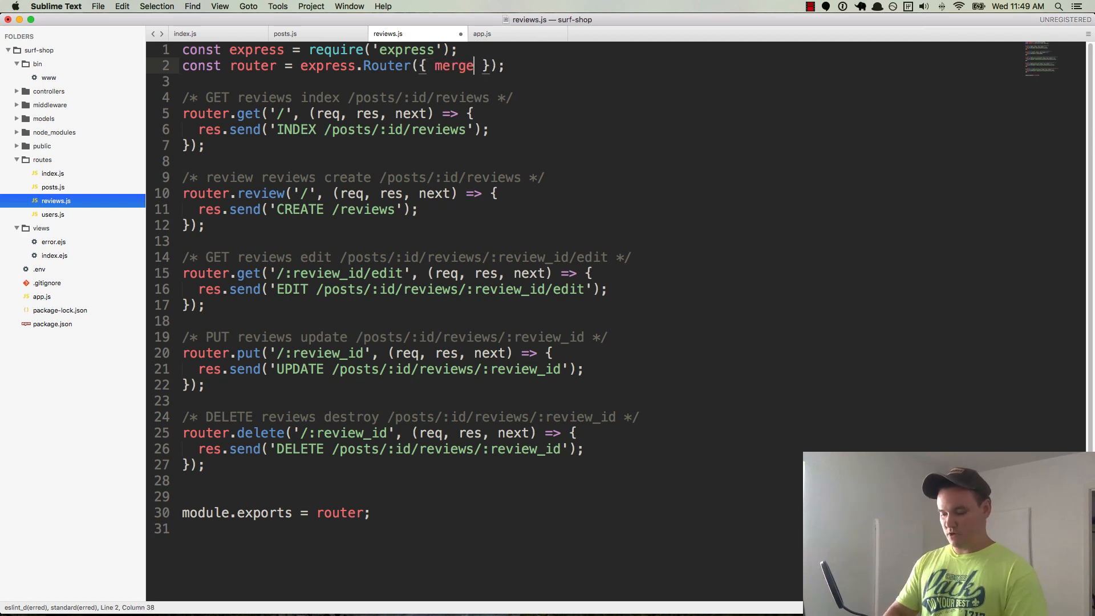
text(Params:)
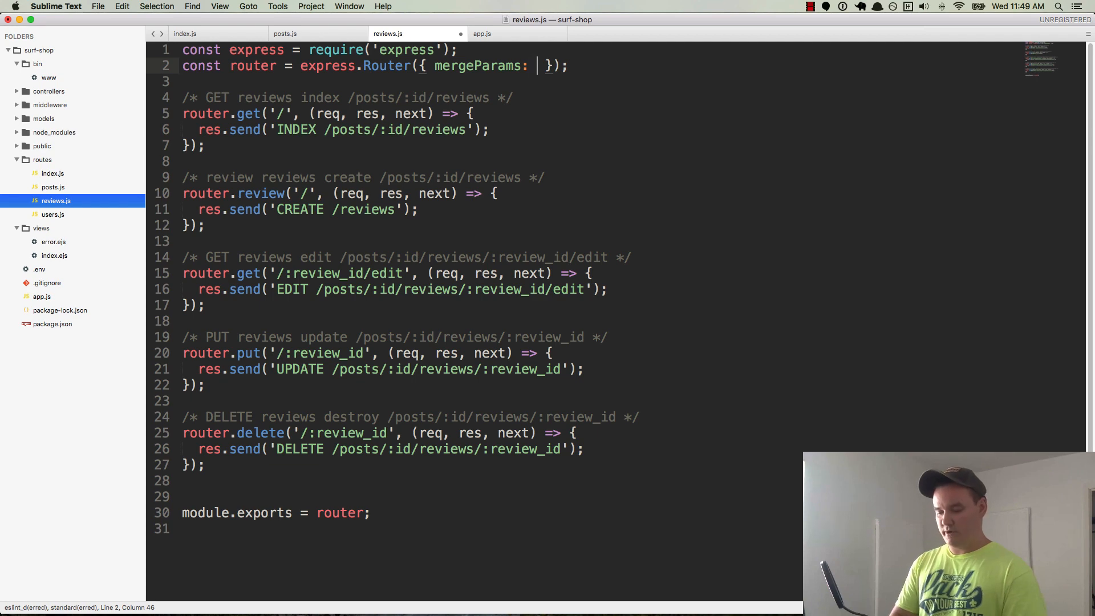
text(true)
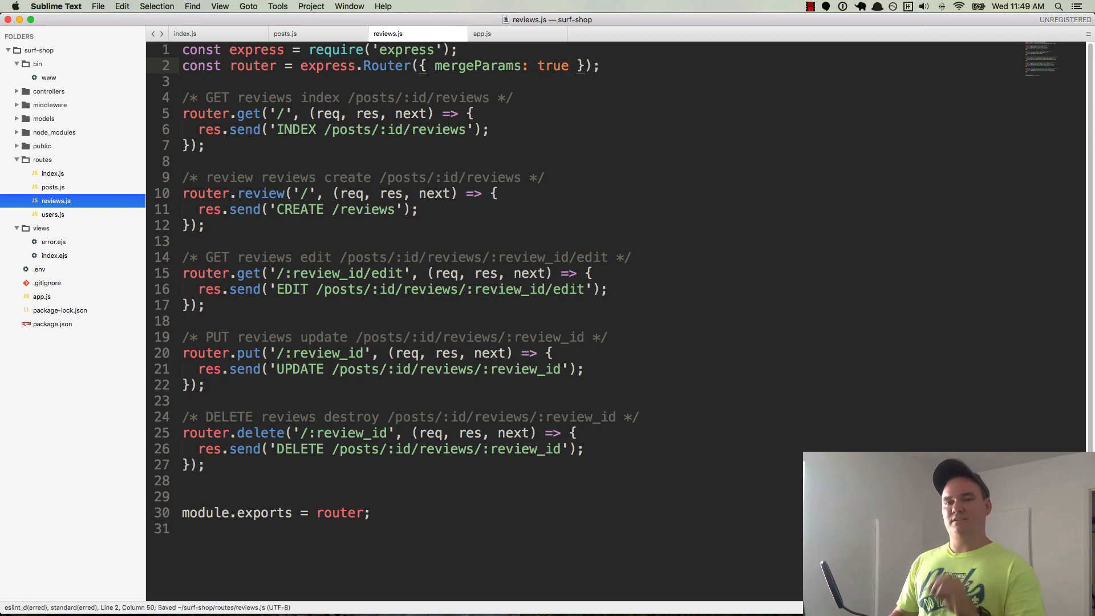
Confirm the /posts/:id/reviews mount path in app.js and save the reviews router.
click(485, 34)
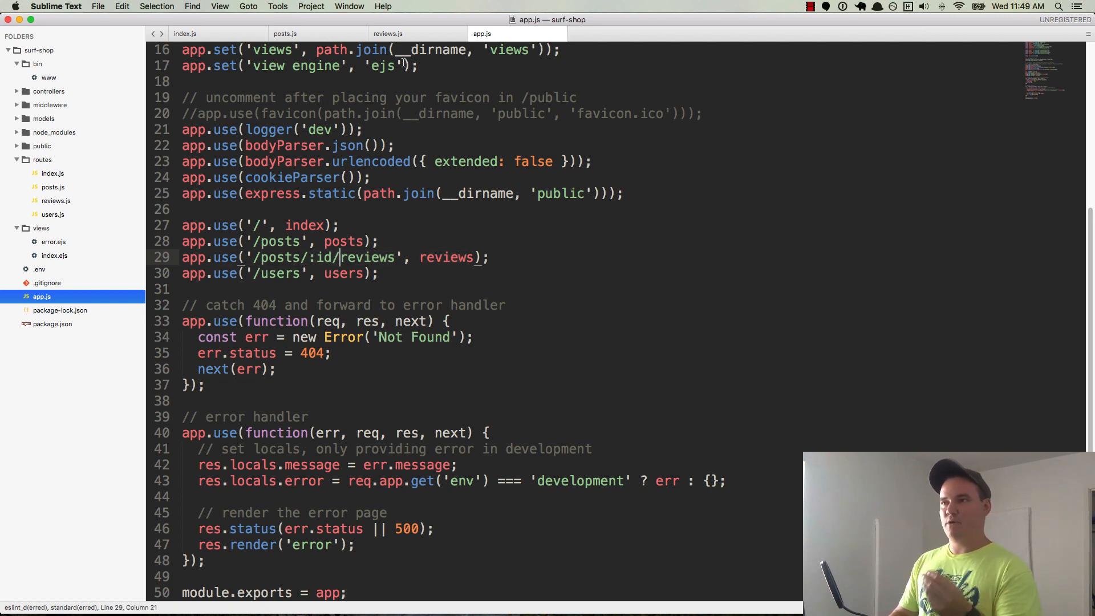
click(393, 35)
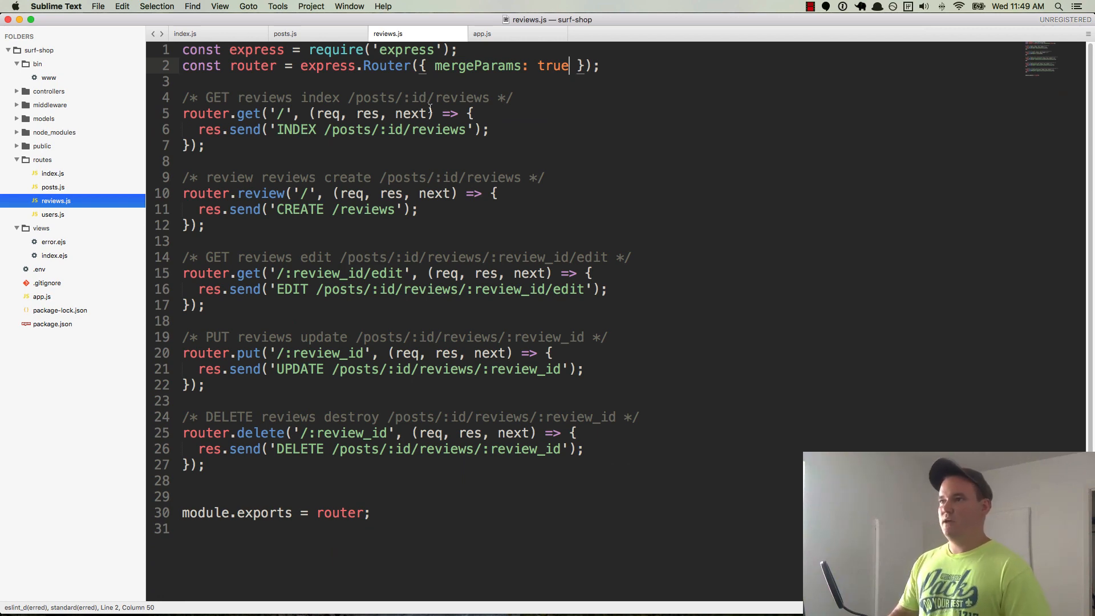
key(cmd+s)
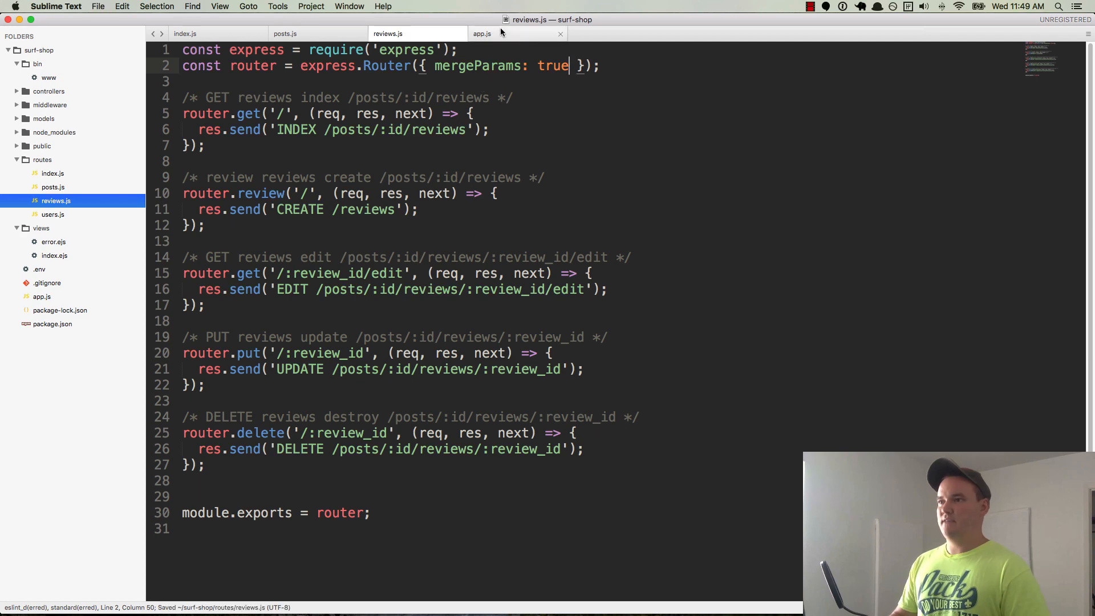
click(492, 33)
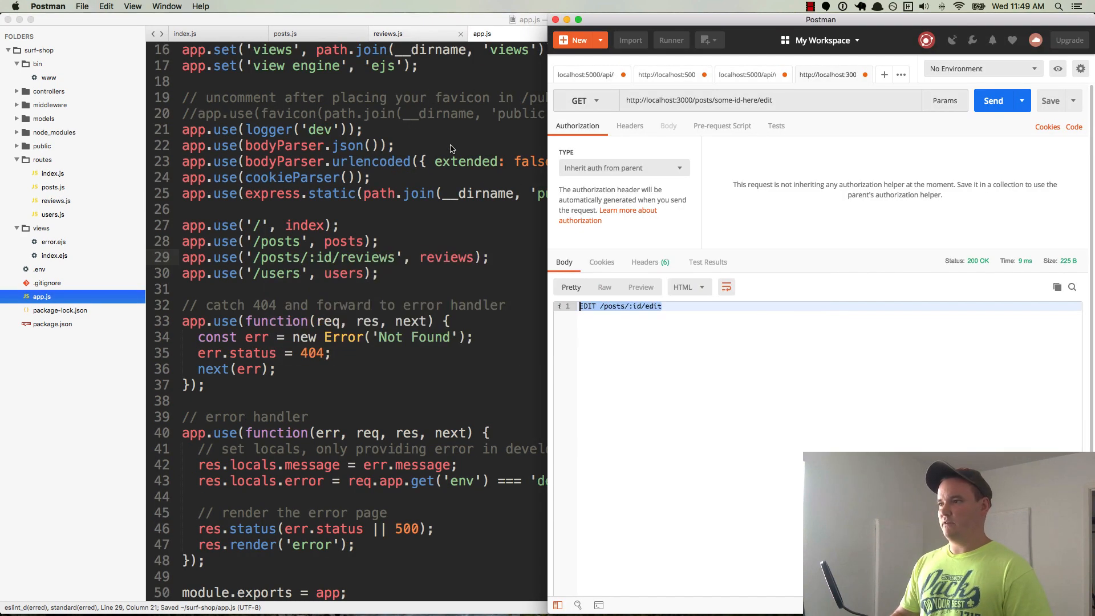
mouse_move(877, 89)
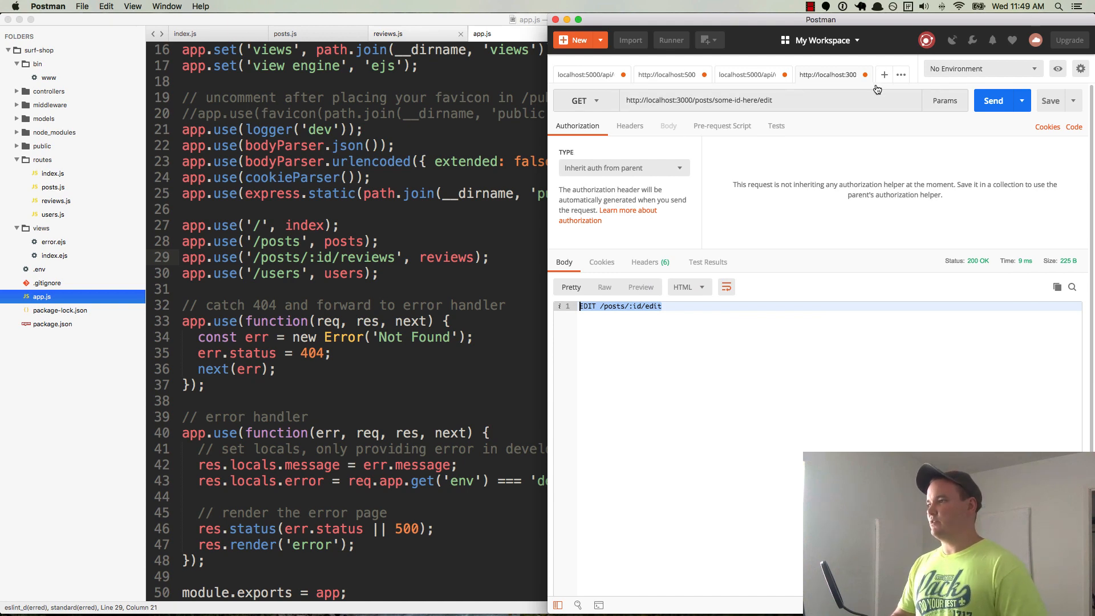
click(884, 74)
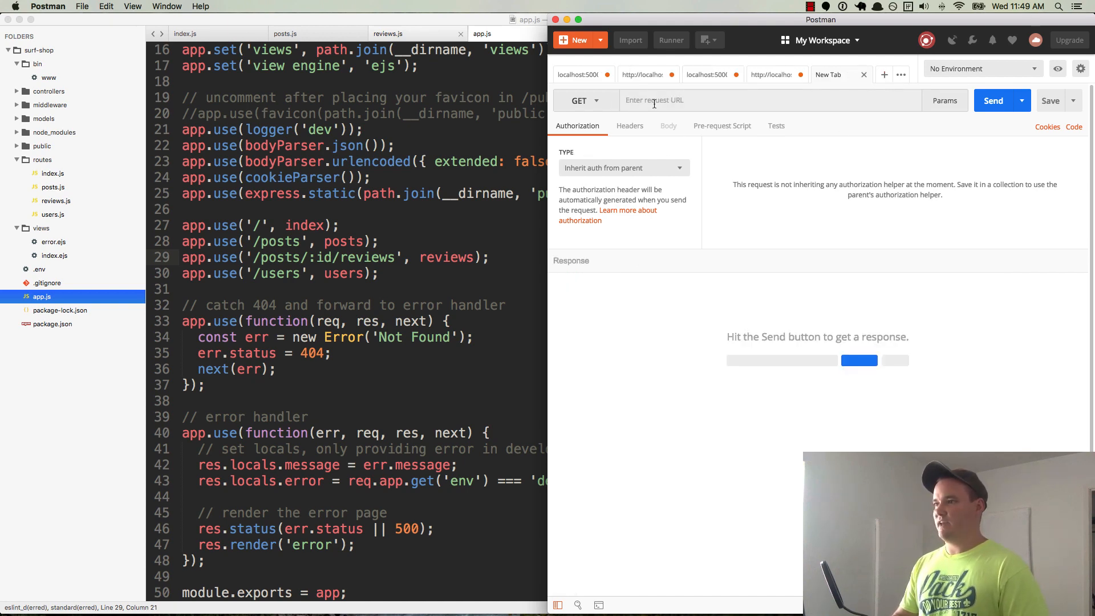
text(http:)
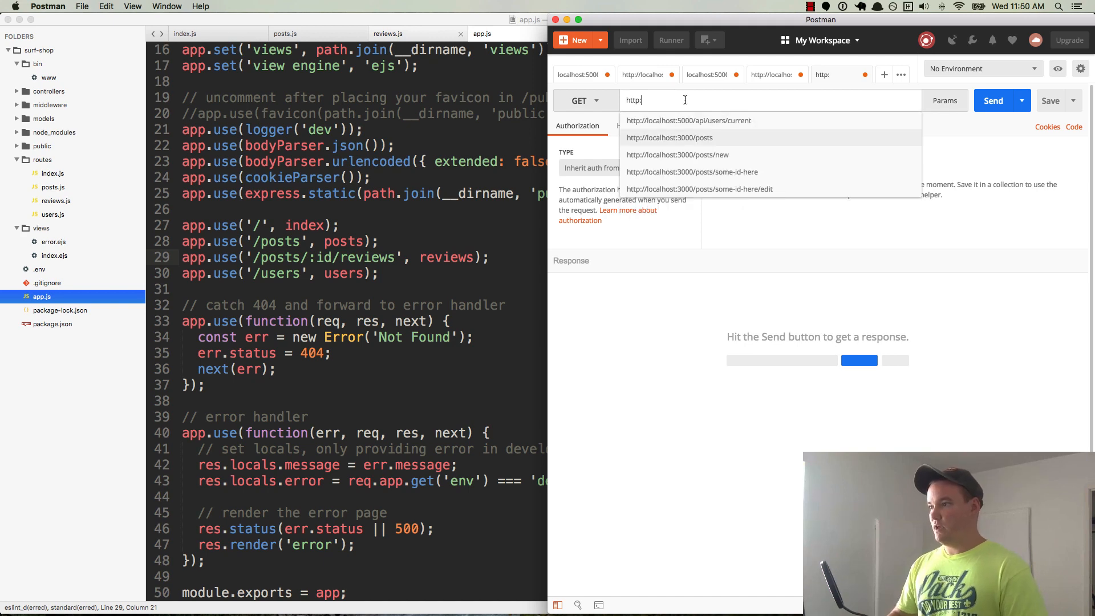
click(668, 137)
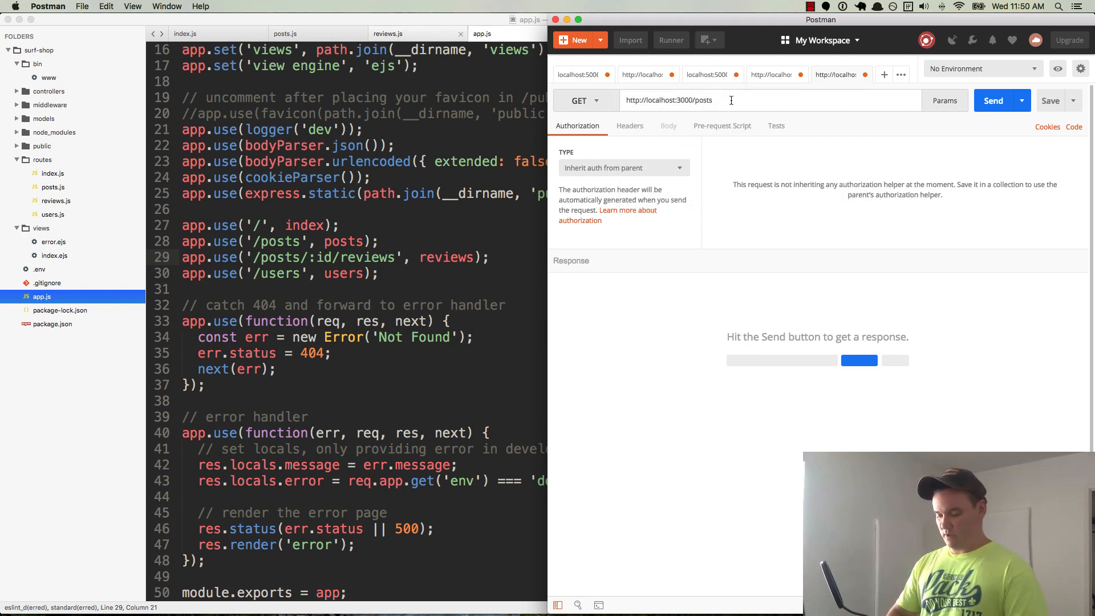
text(/123)
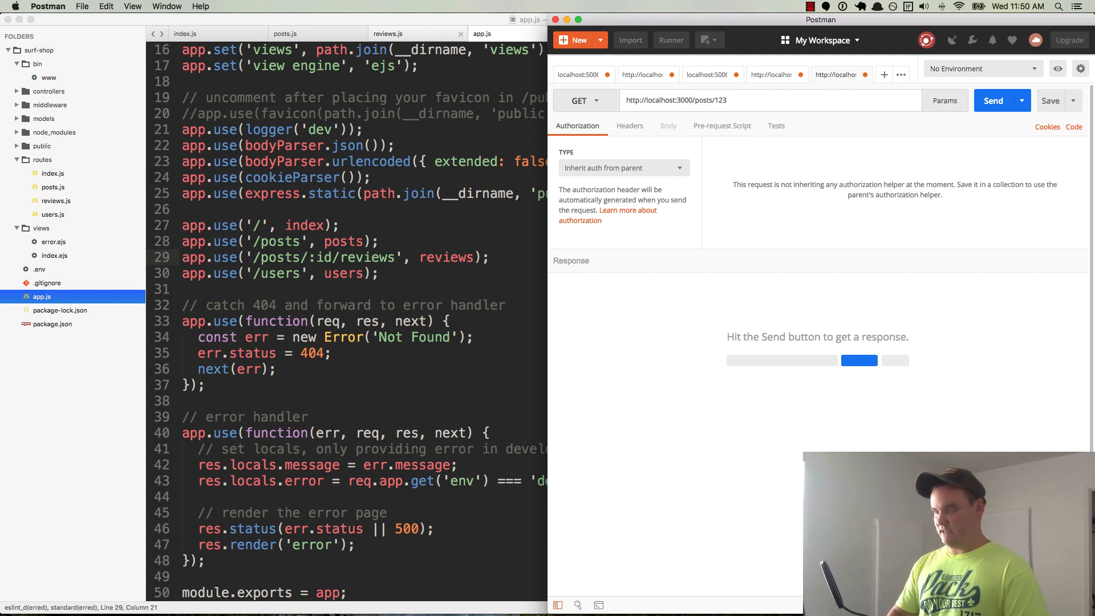
text(/)
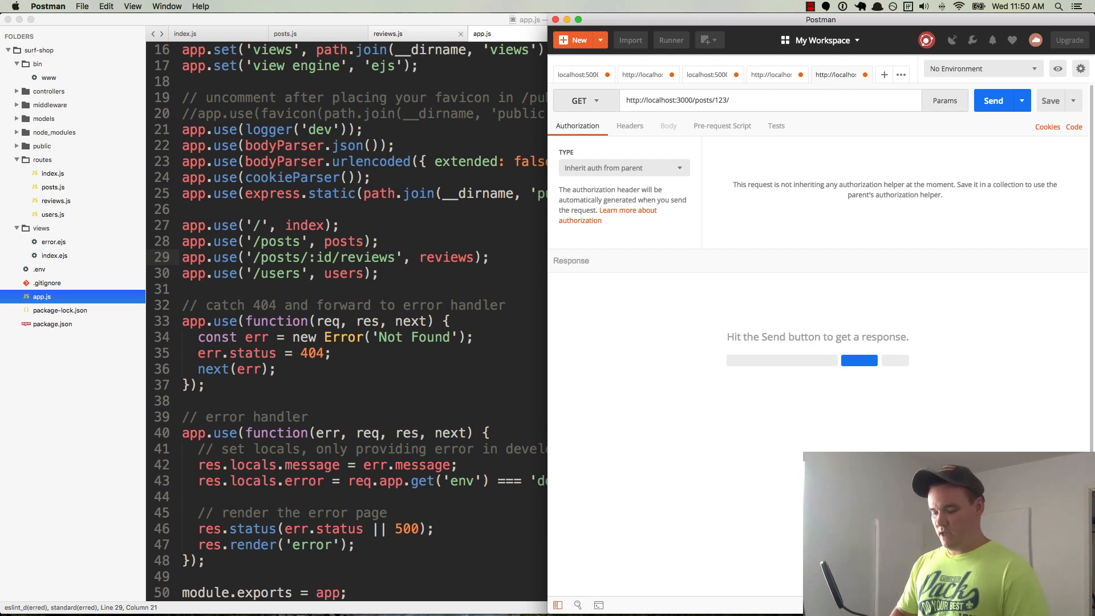
text(reviews)
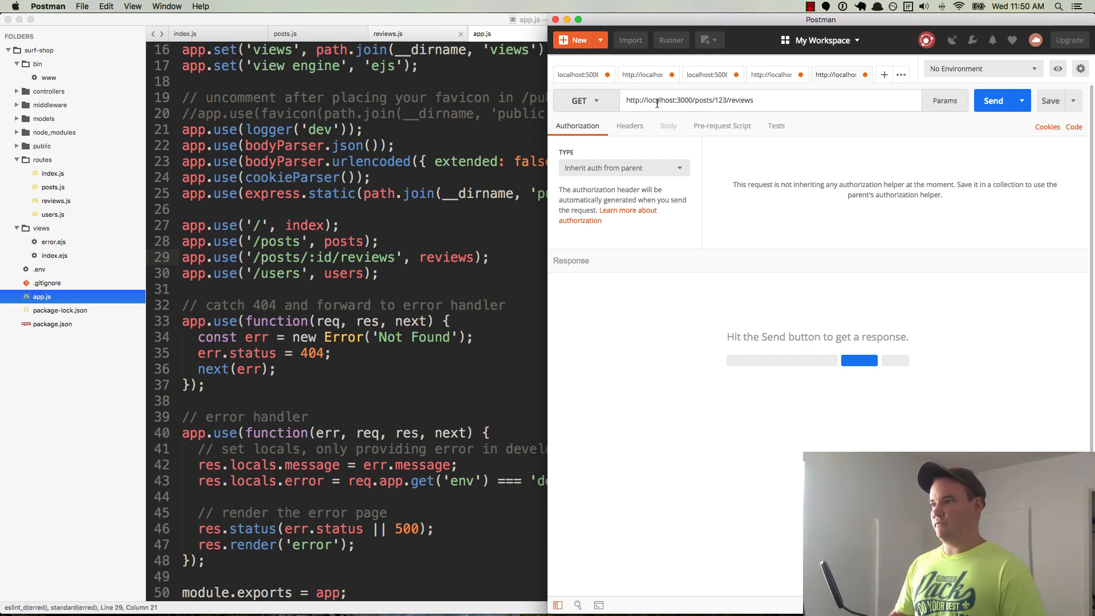
click(992, 101)
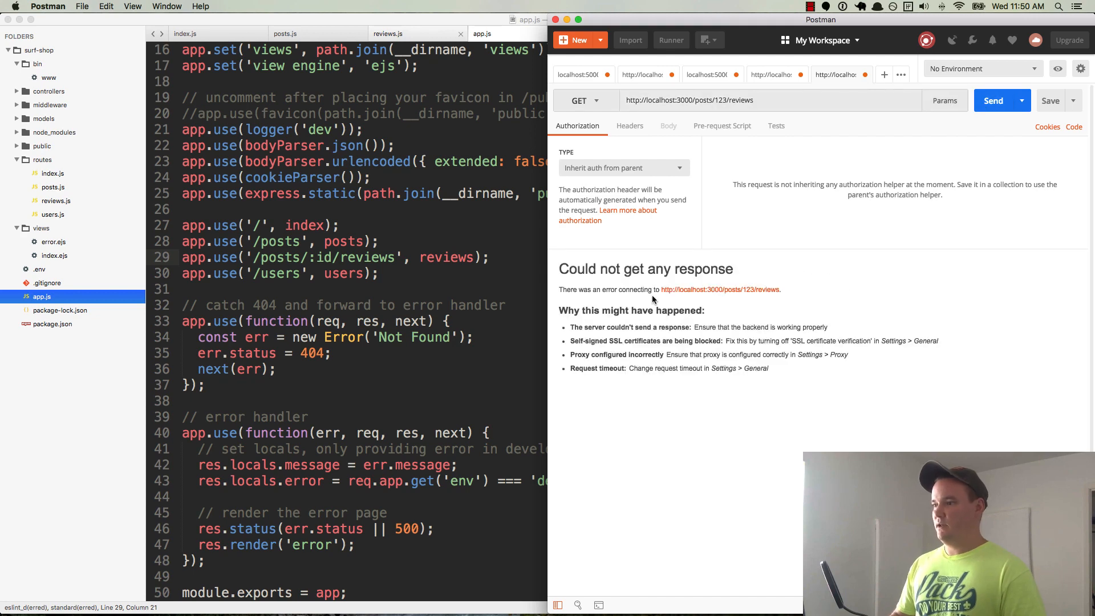
mouse_move(715, 315)
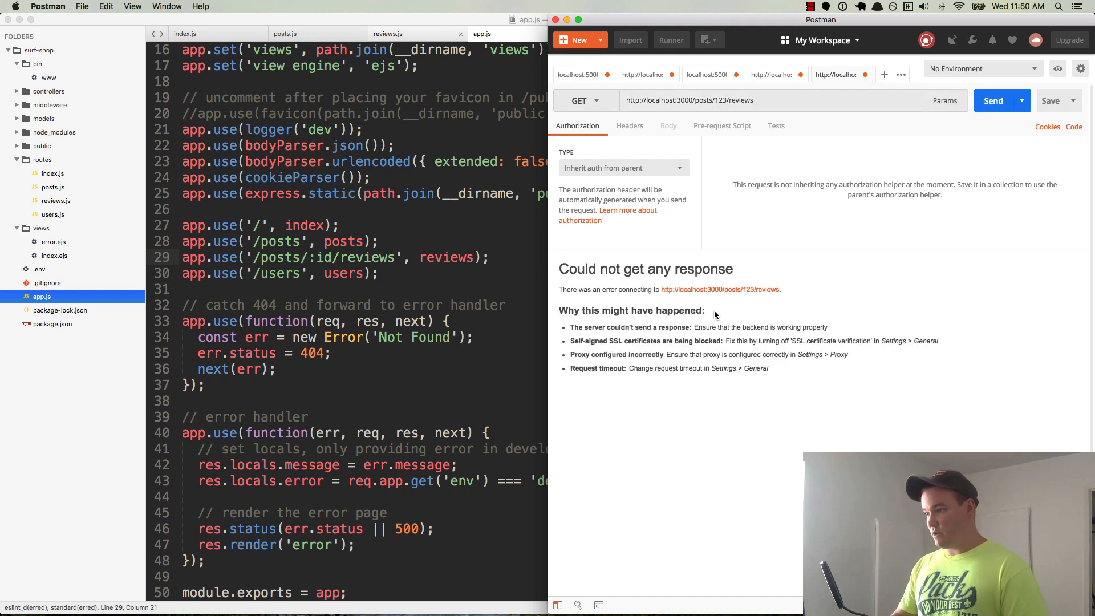
mouse_move(556, 222)
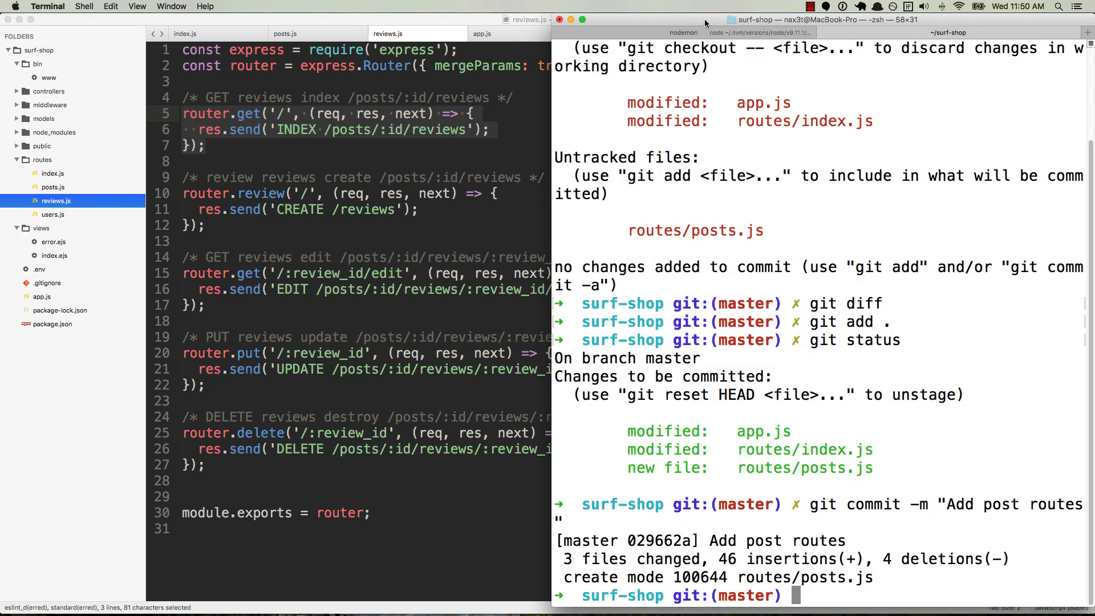
Read the nodemon TypeError and re-place the { mergeParams: true } option in the router call.
click(683, 32)
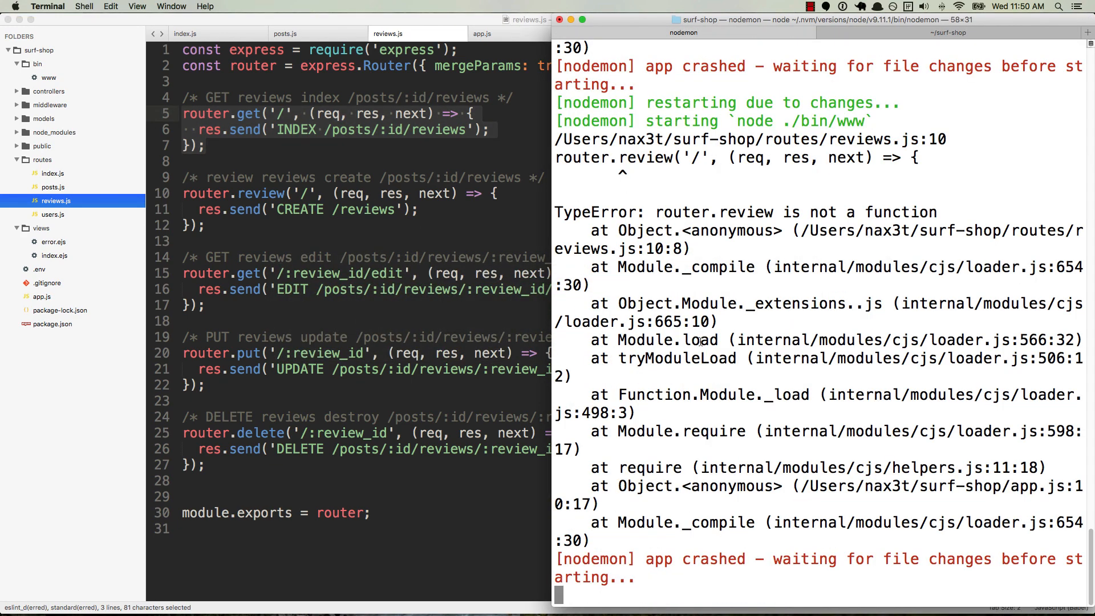
mouse_move(810, 201)
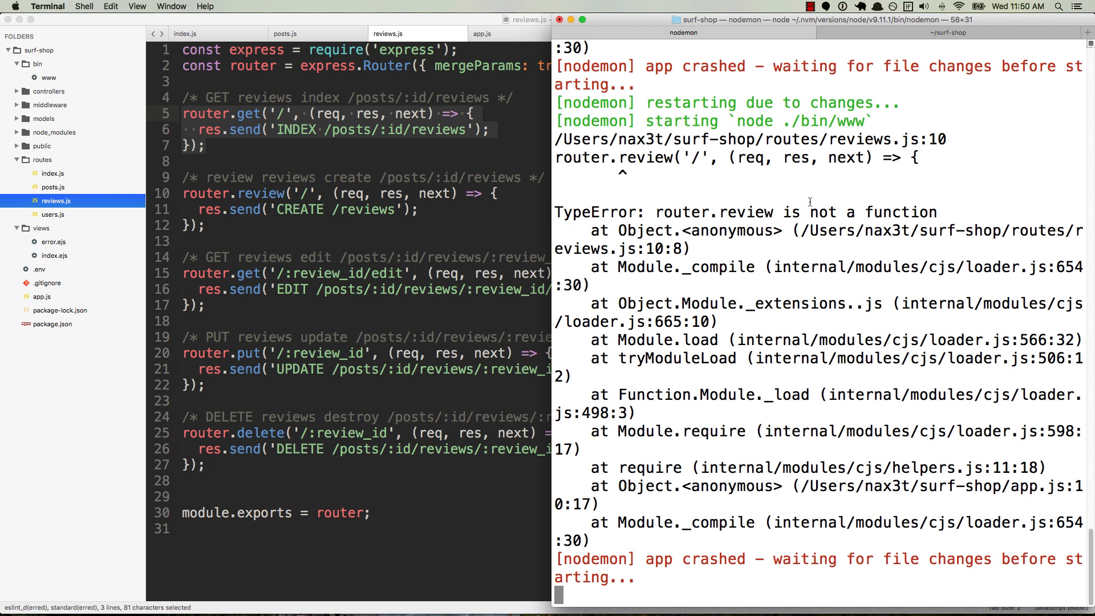
mouse_move(844, 180)
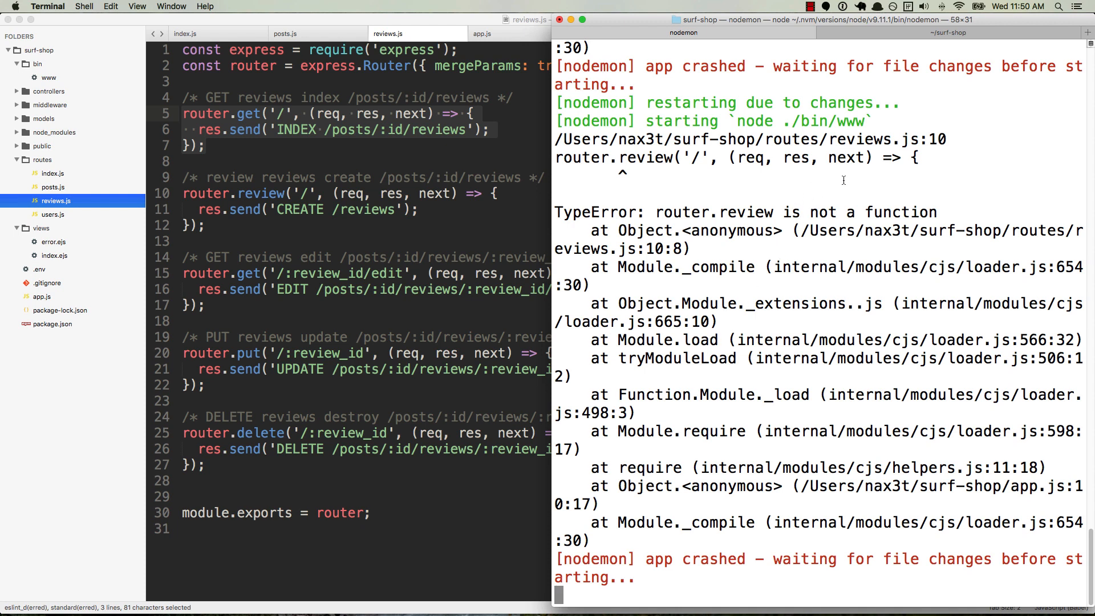
mouse_move(621, 168)
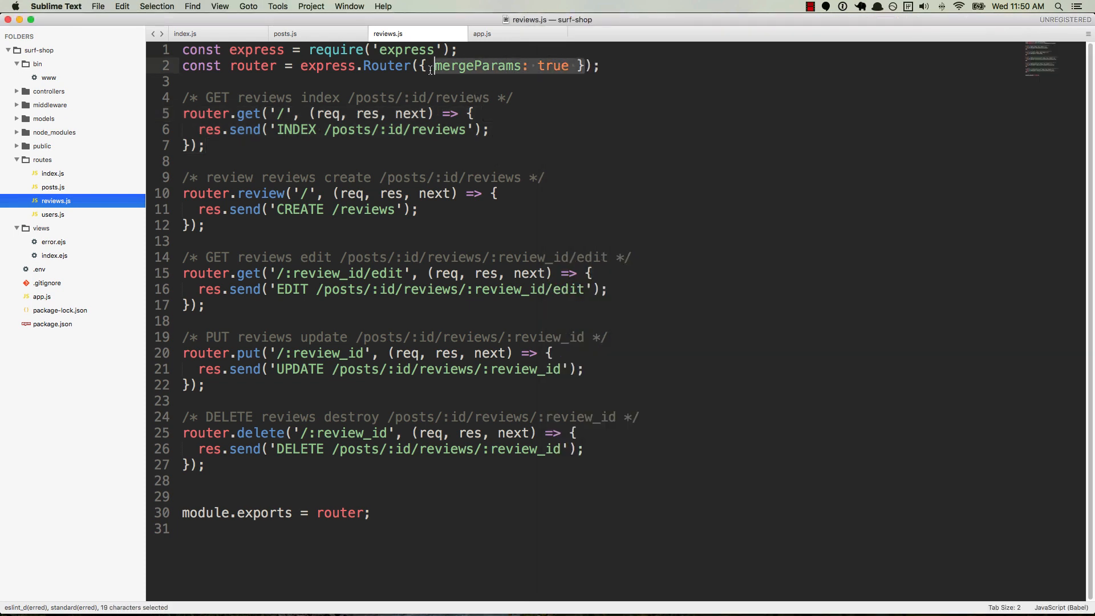
key(delete)
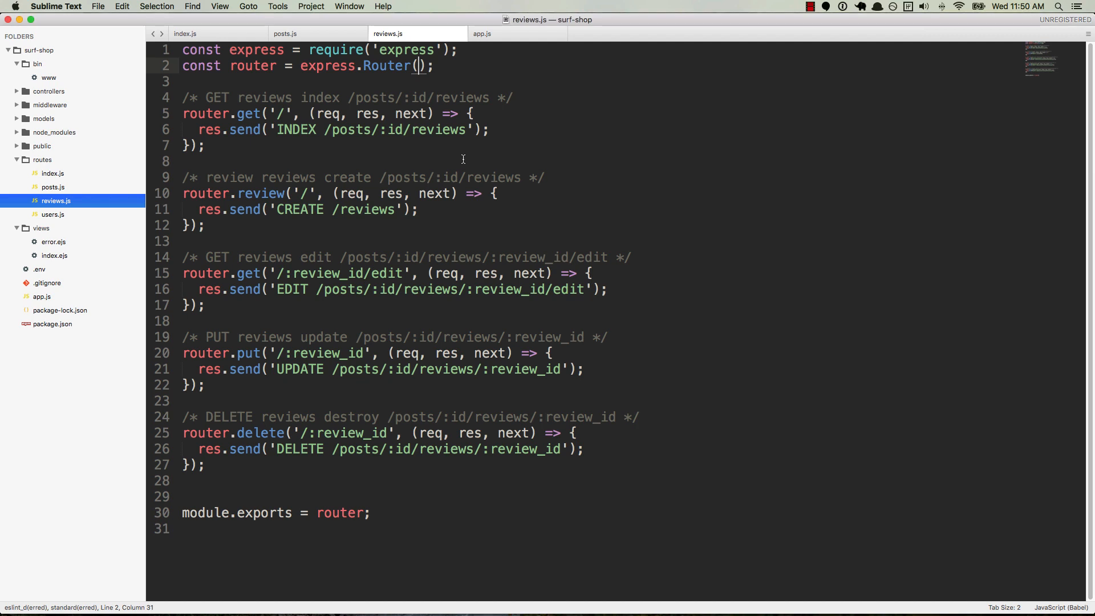
text({ mergeParams: true })
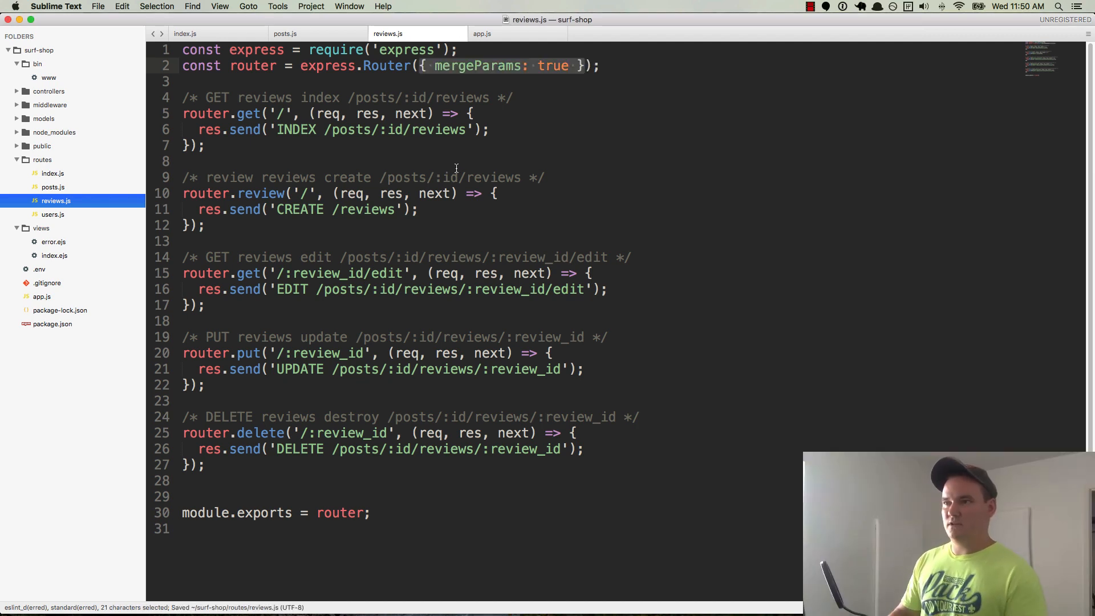
mouse_move(378, 185)
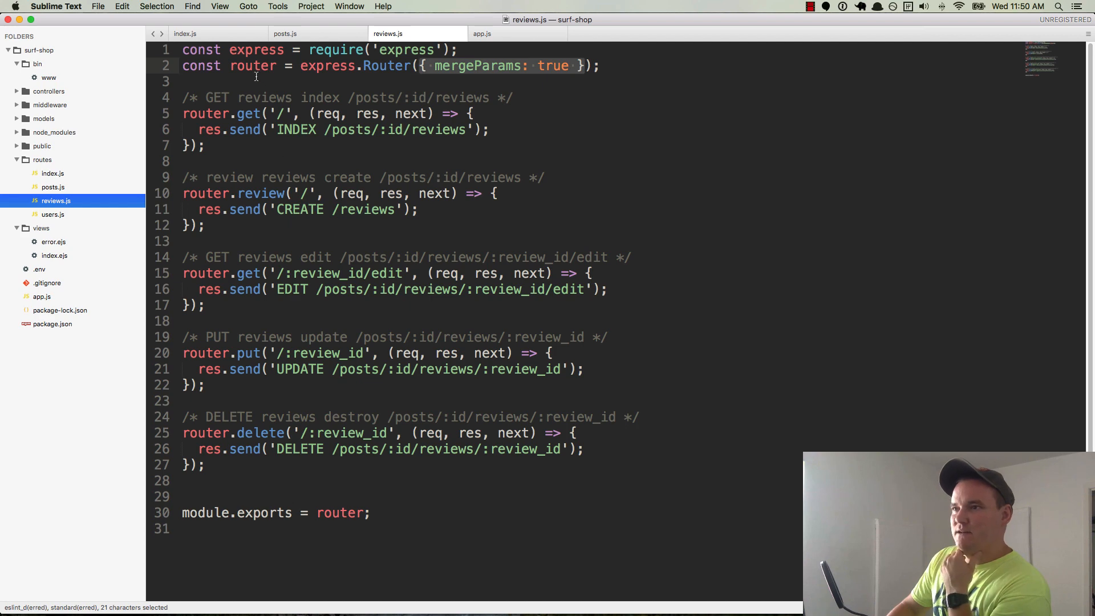
Correct the create route's router.review to router.post so nodemon restarts cleanly.
double_click(254, 66)
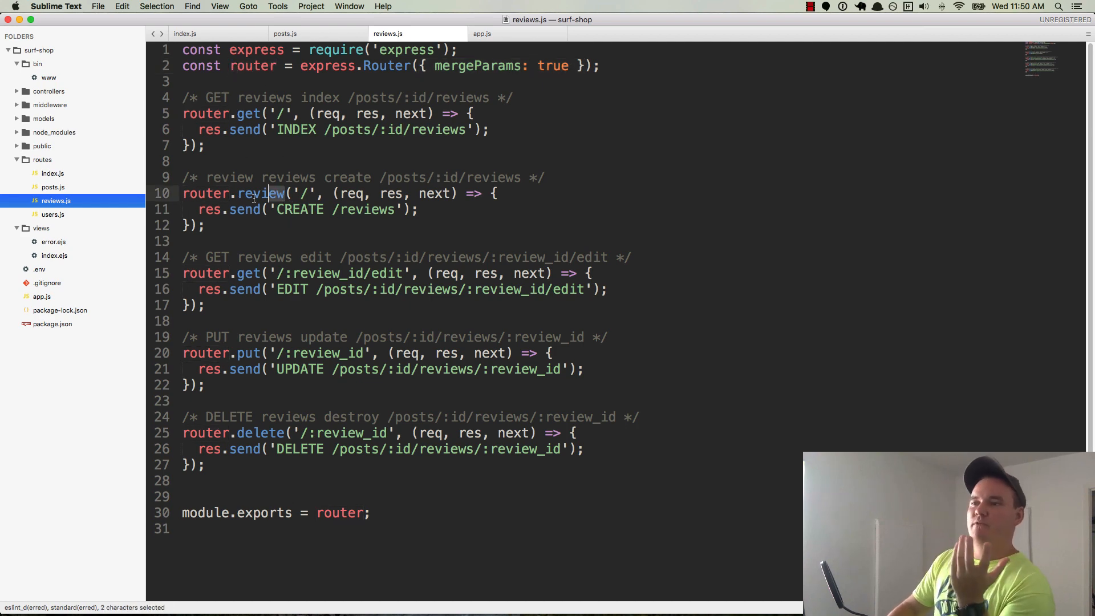
double_click(261, 193)
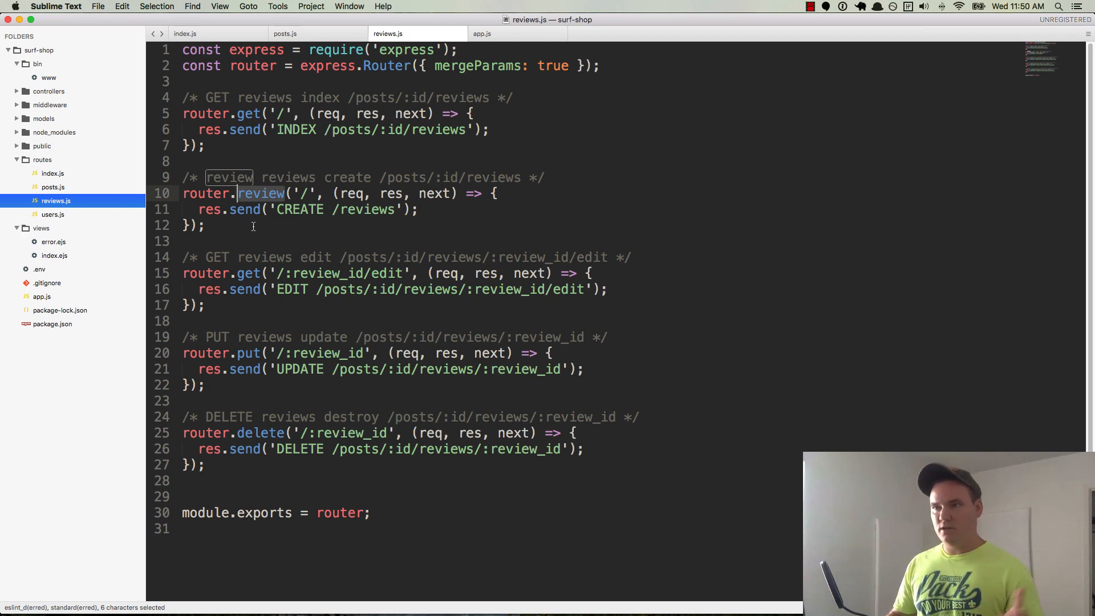
text(post)
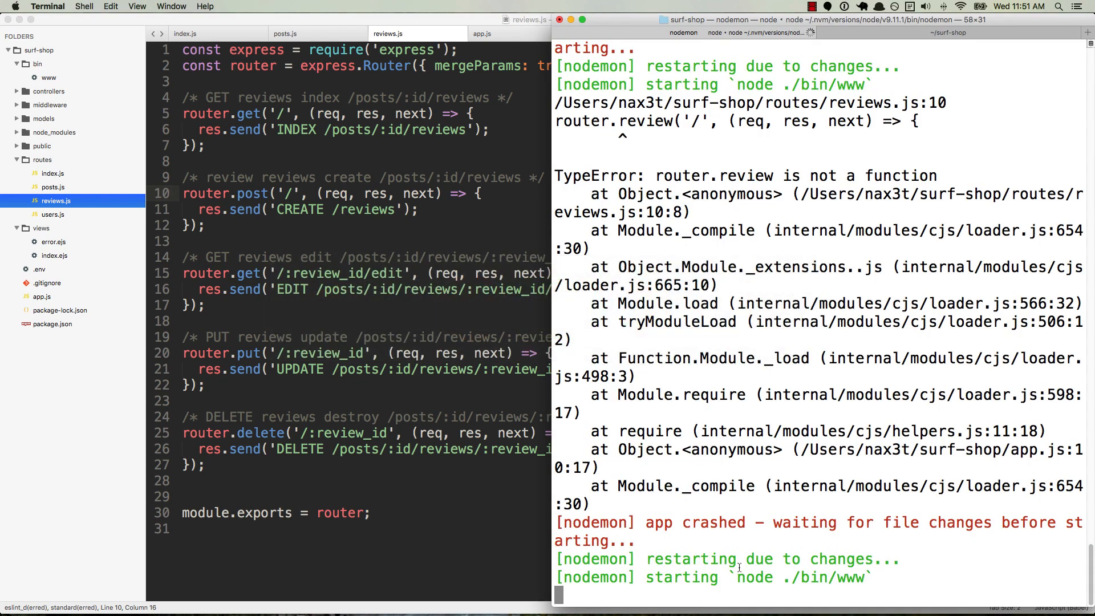
Get INDEX from a GET, then CREATE /posts/:id/reviews from a POST to /posts/123/reviews.
key(cmd+tab)
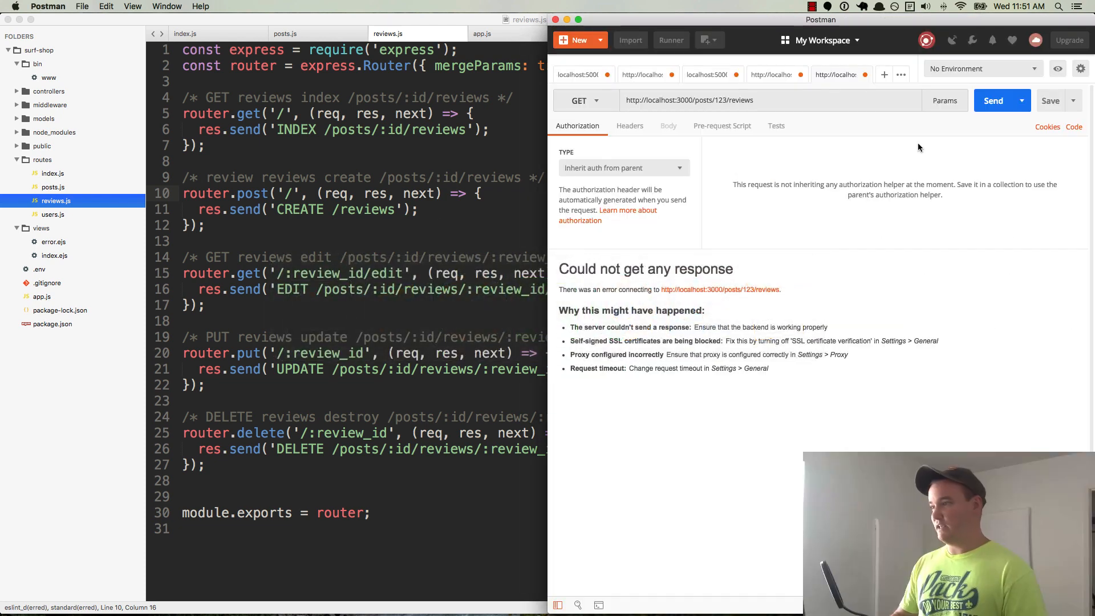
click(992, 100)
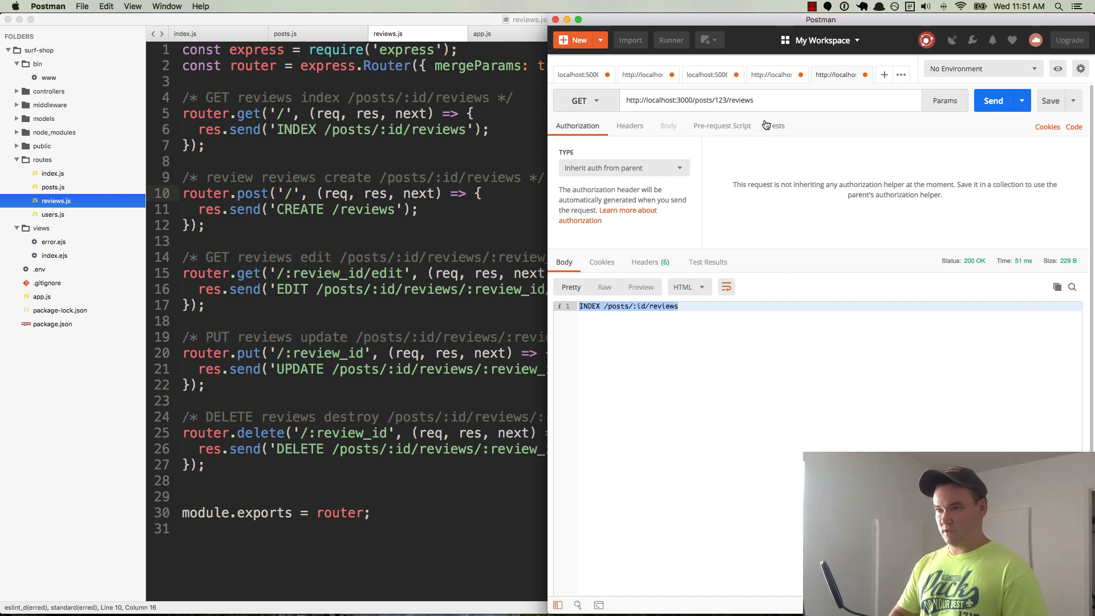
click(585, 100)
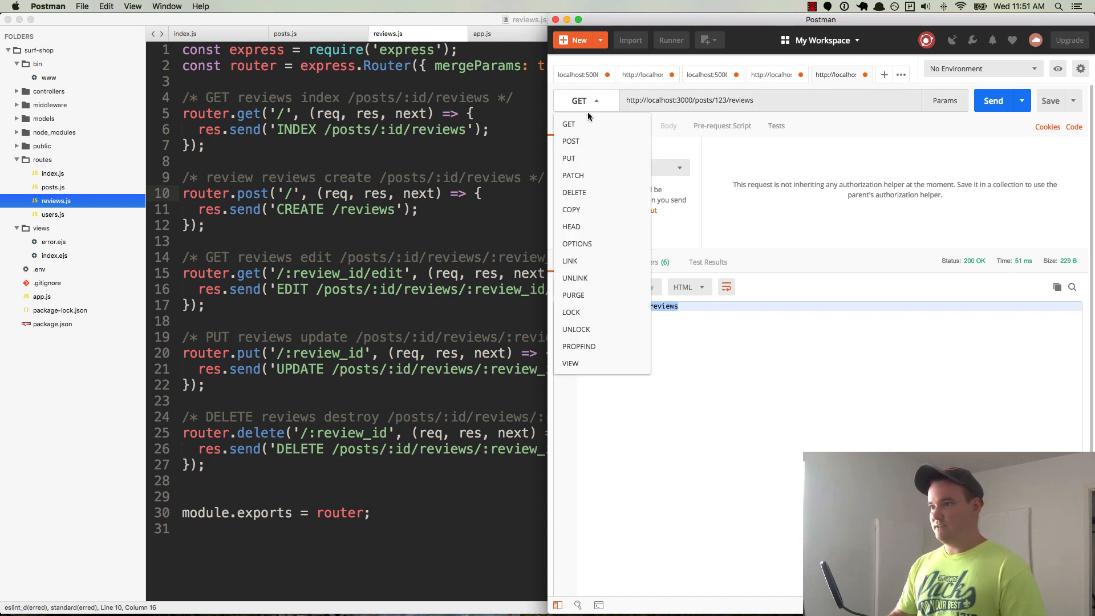
click(568, 142)
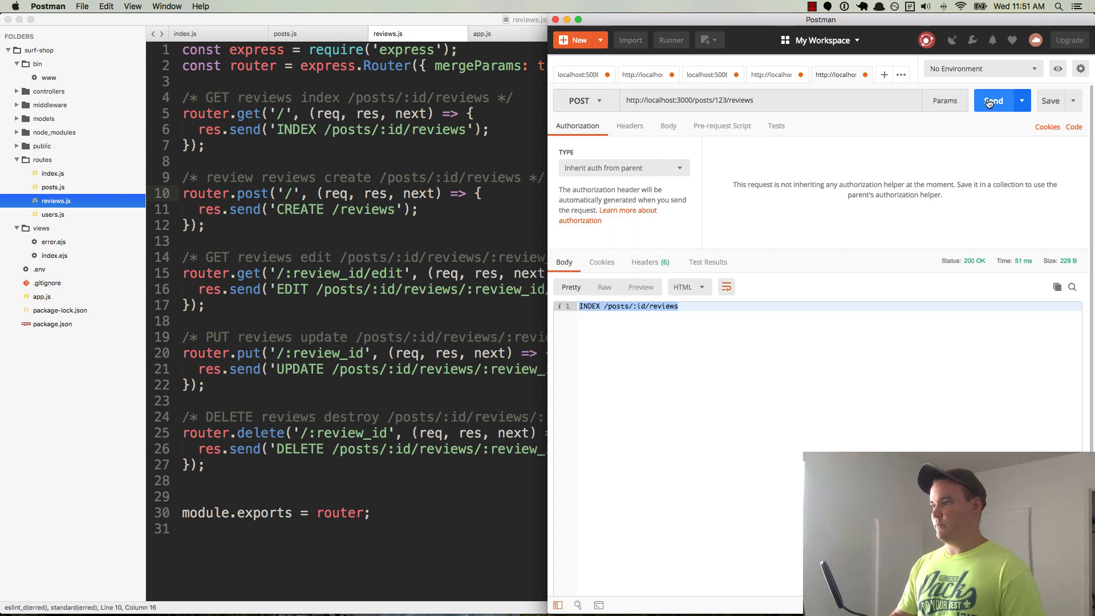
click(992, 100)
text(posts/:id/)
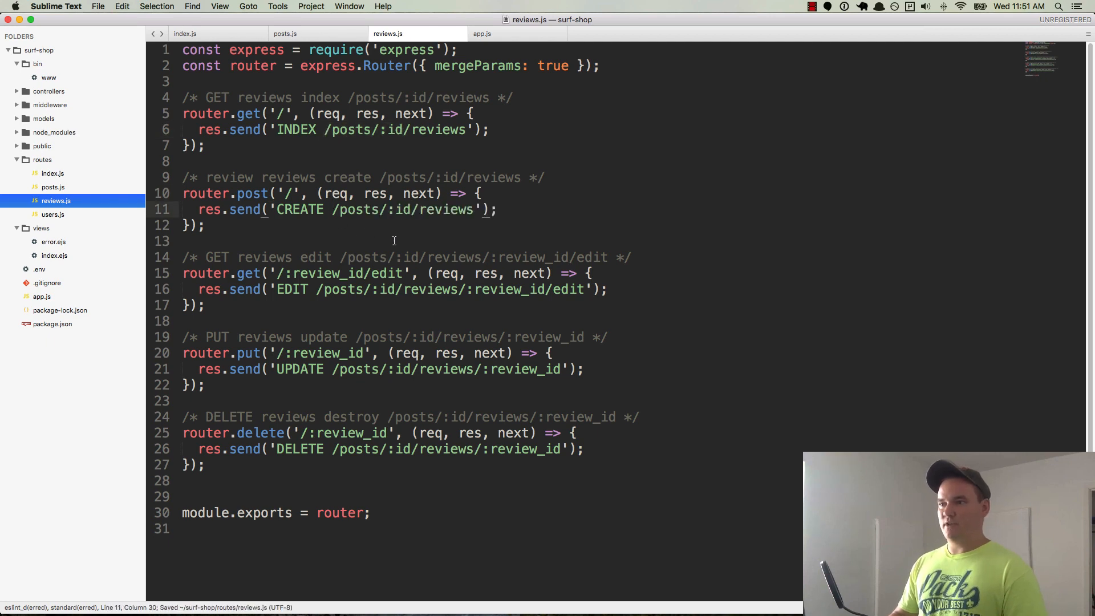
click(1001, 100)
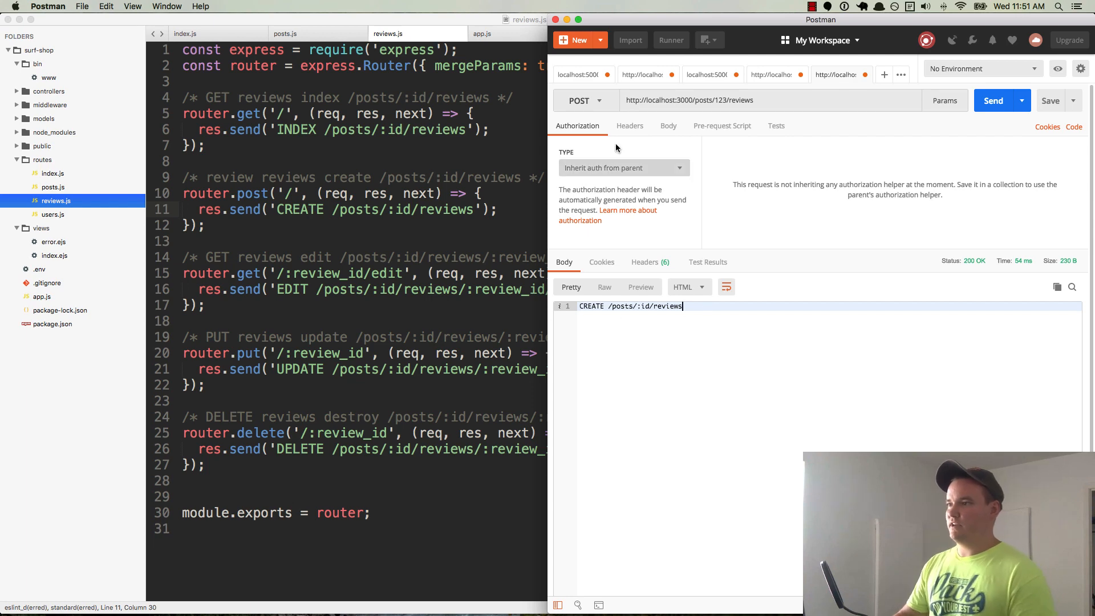
GET /posts/123/reviews/123/edit and receive EDIT /posts/:id/reviews/:review_id/edit.
click(586, 101)
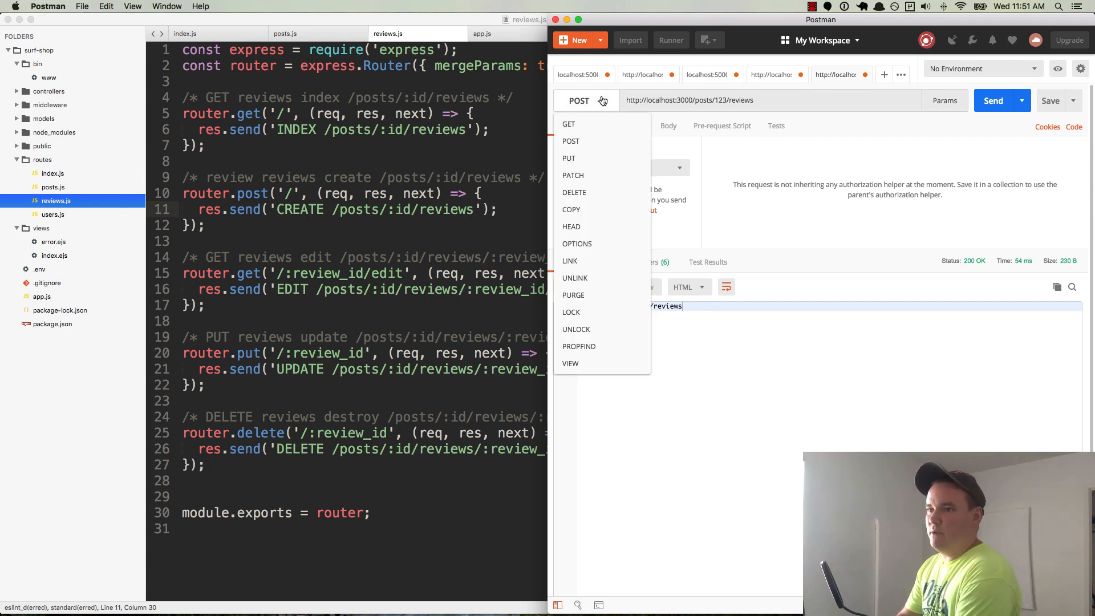
click(565, 123)
text(/)
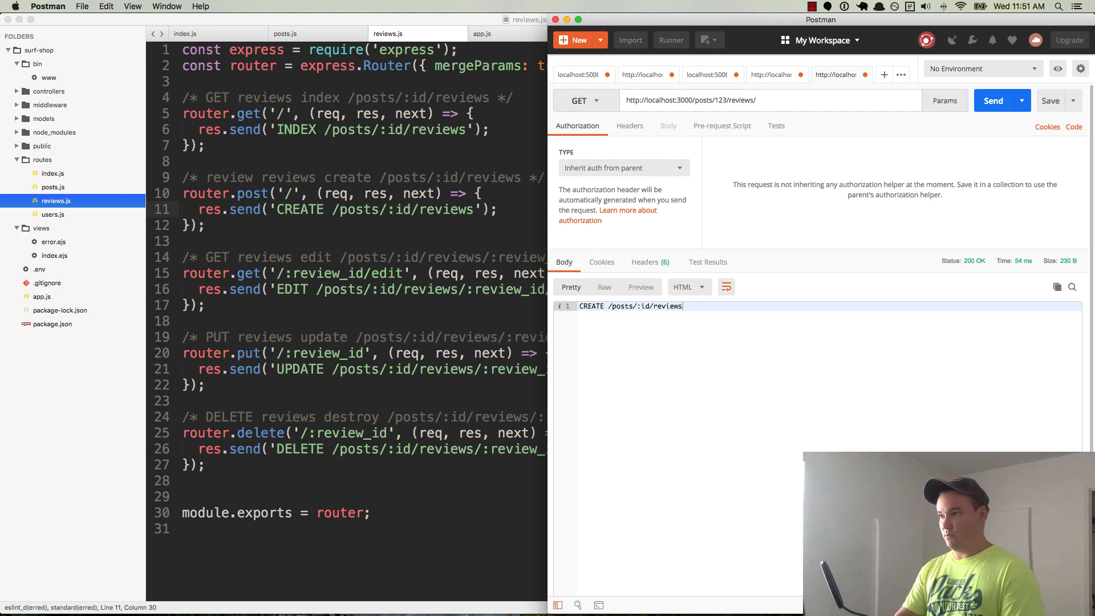
text(123)
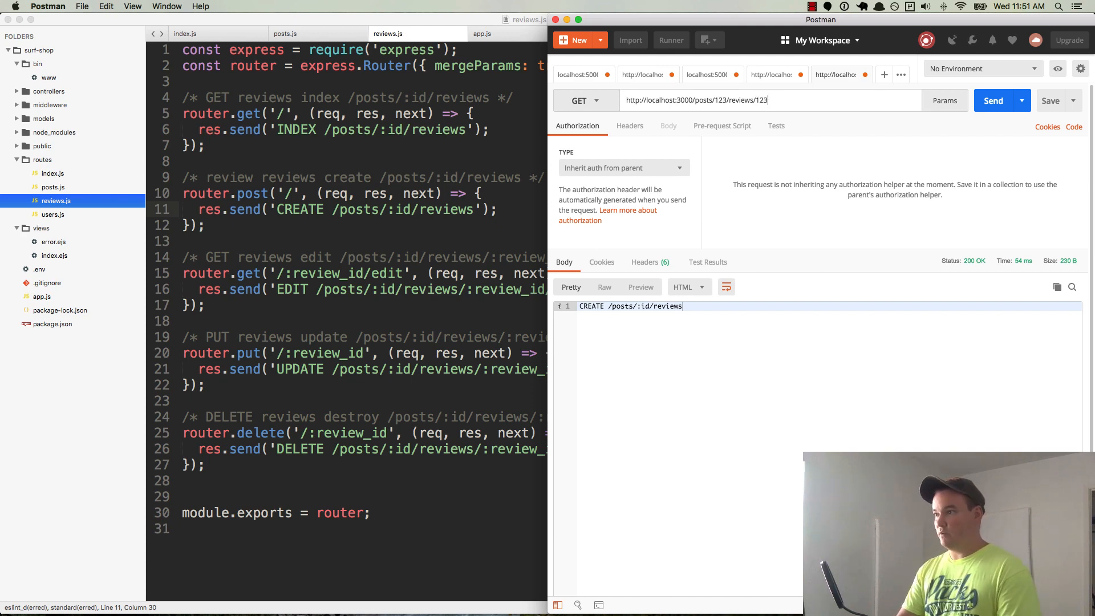
text(/)
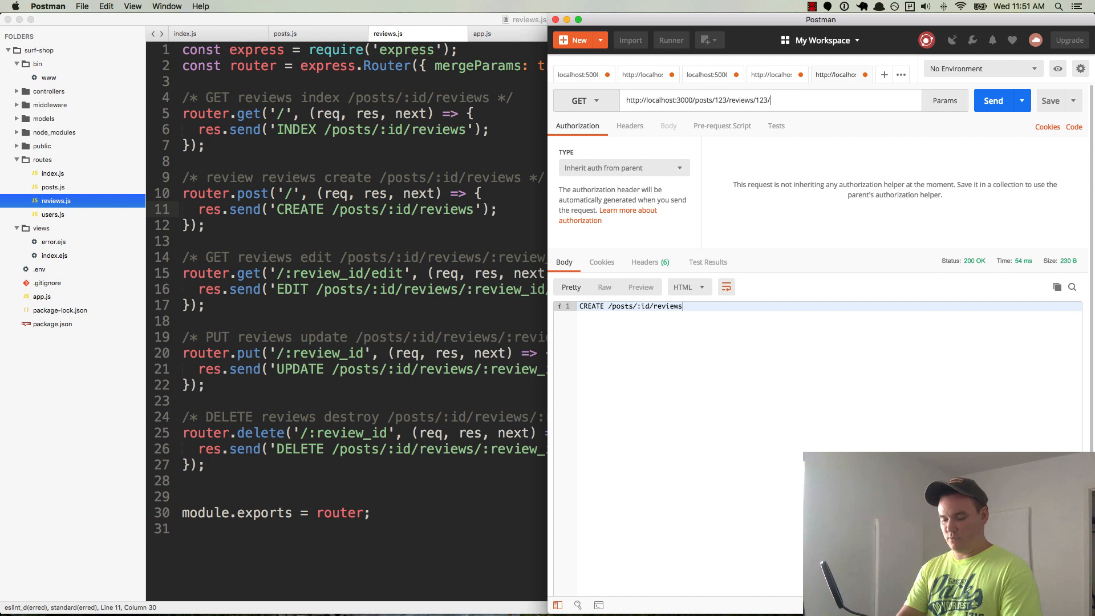
text(edit)
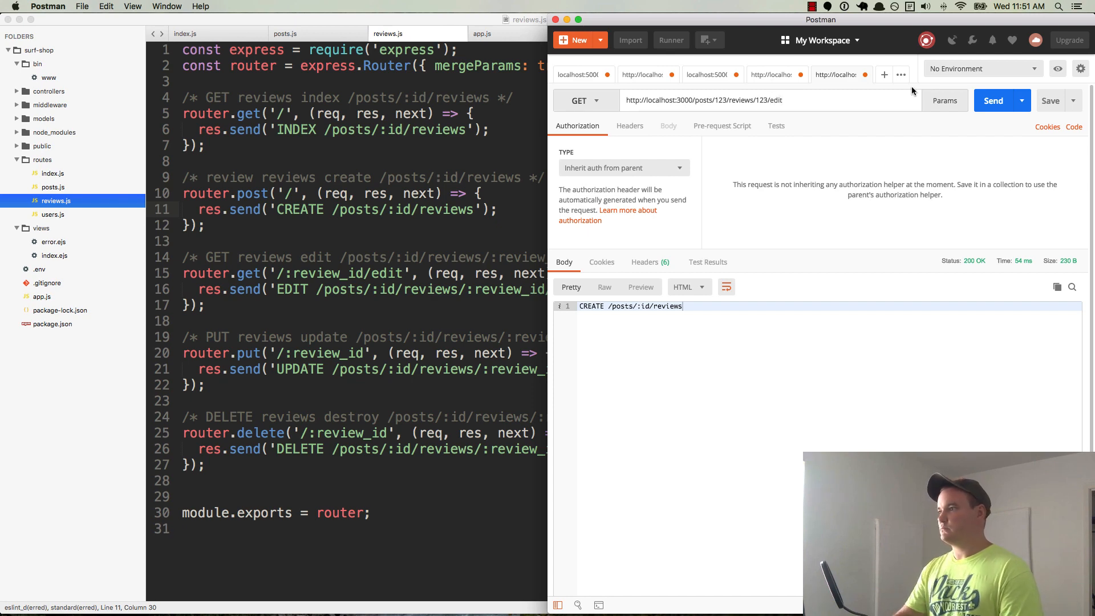
click(992, 101)
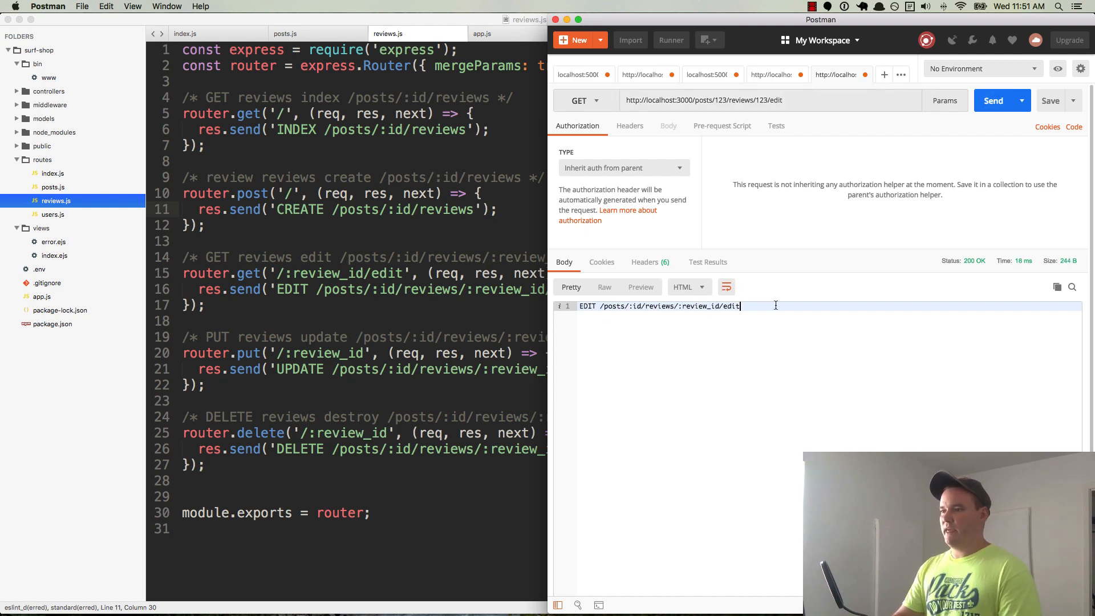
triple_click(657, 306)
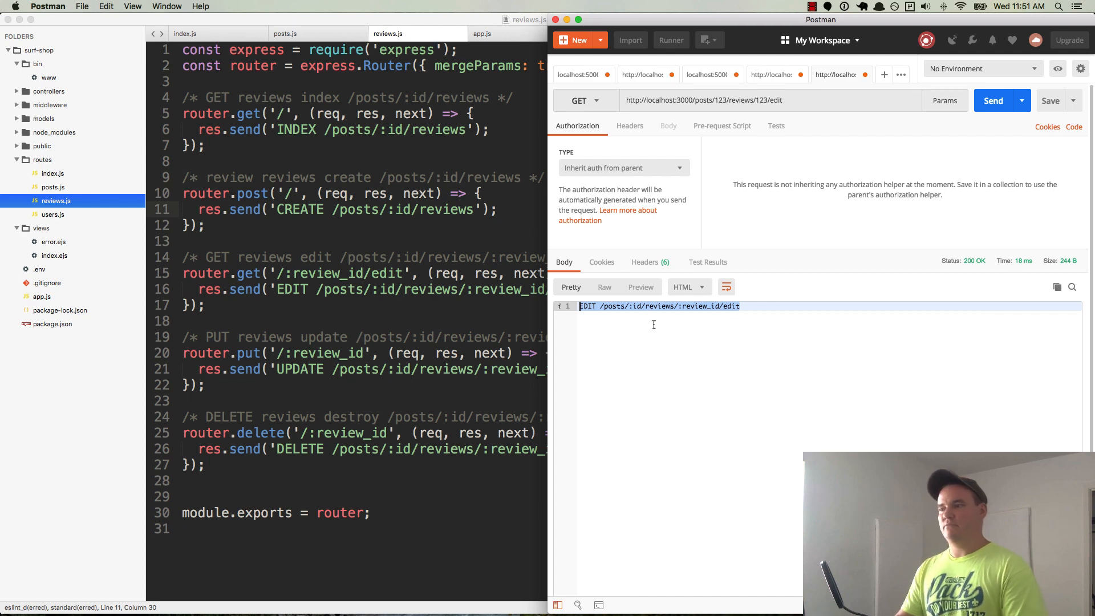
mouse_move(611, 292)
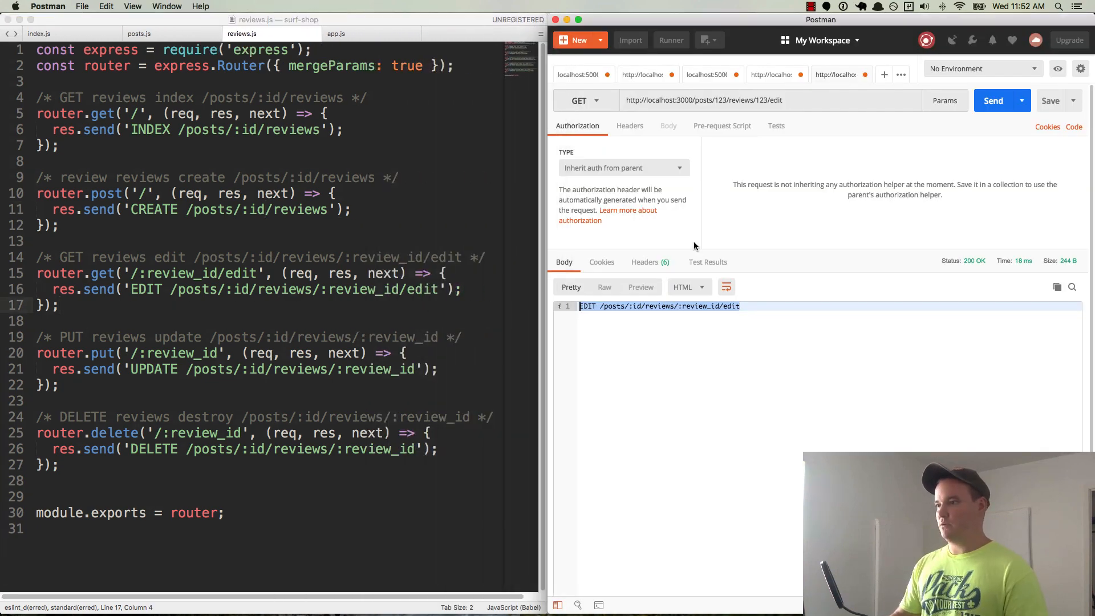
PUT to /posts/123/reviews/123 and receive UPDATE /posts/:id/reviews/:review_id.
click(578, 101)
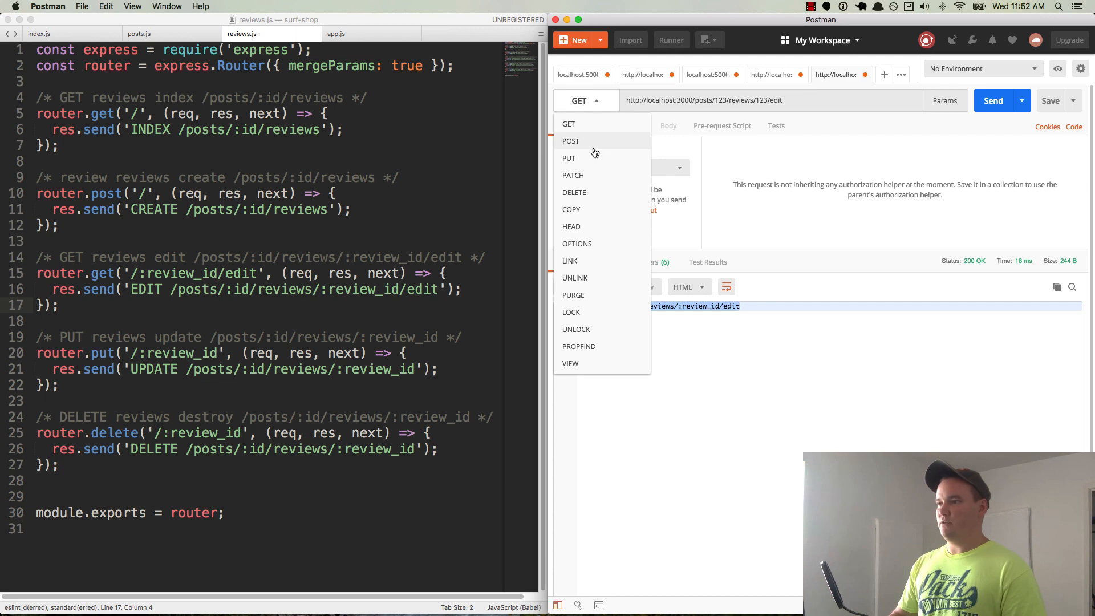
click(568, 157)
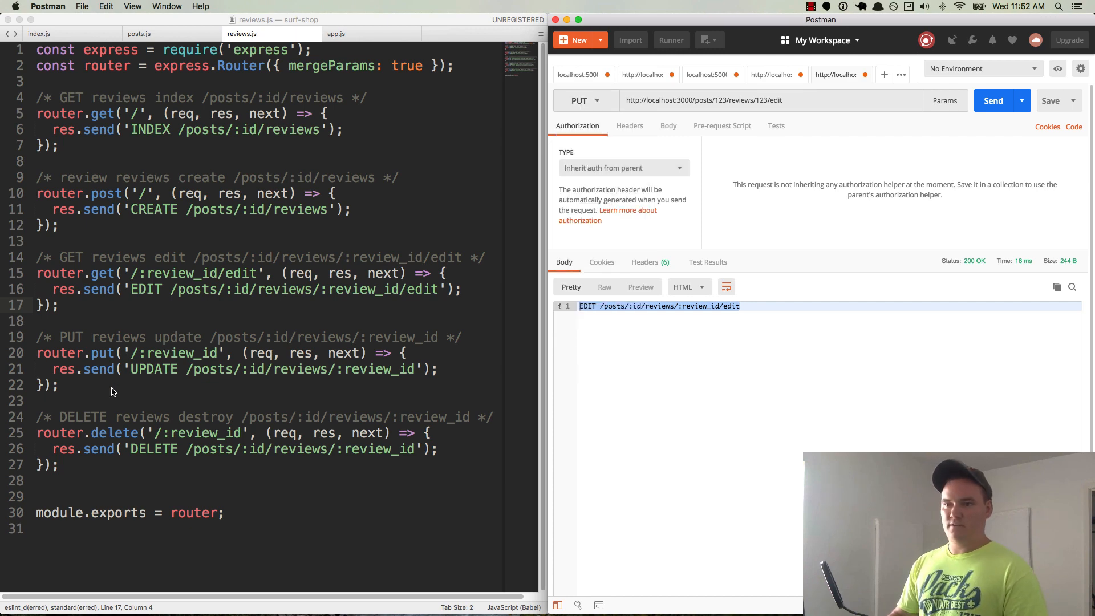
double_click(777, 100)
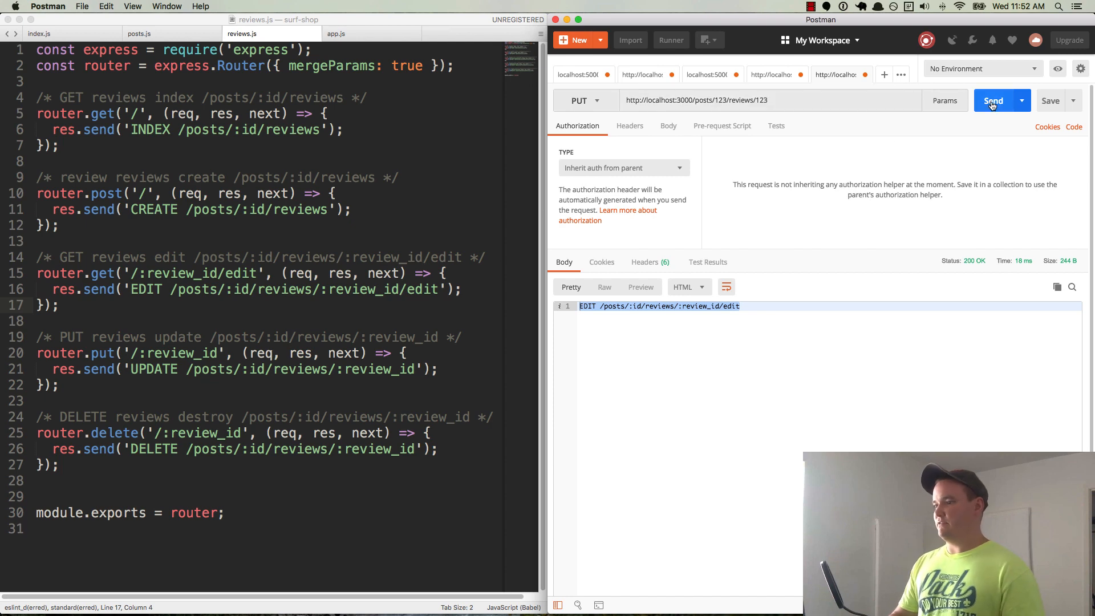
click(992, 101)
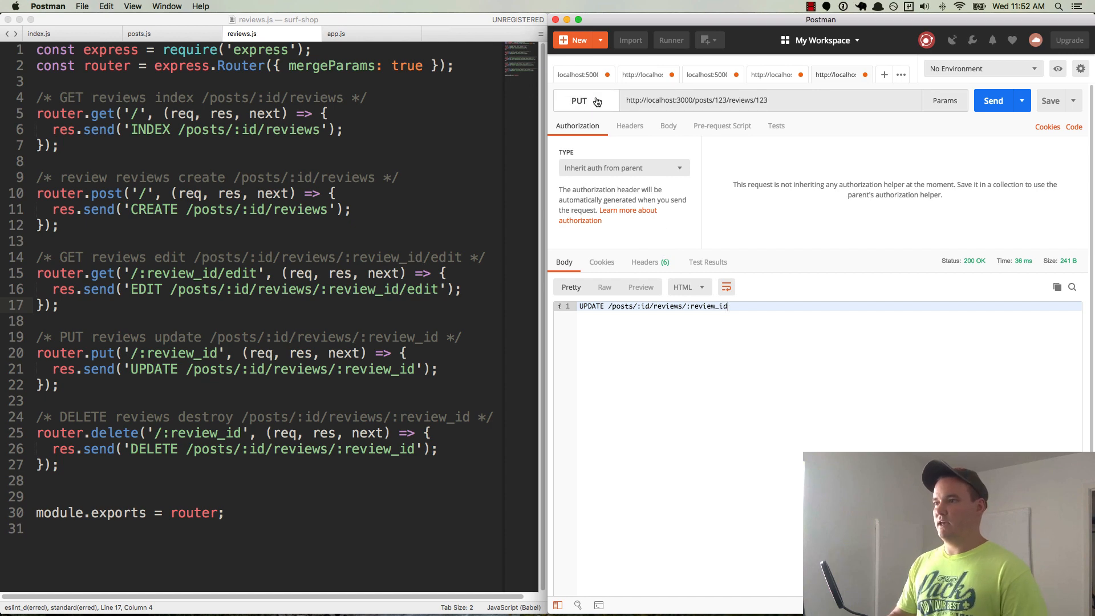
Send the same request as a DELETE for review 123.
click(585, 101)
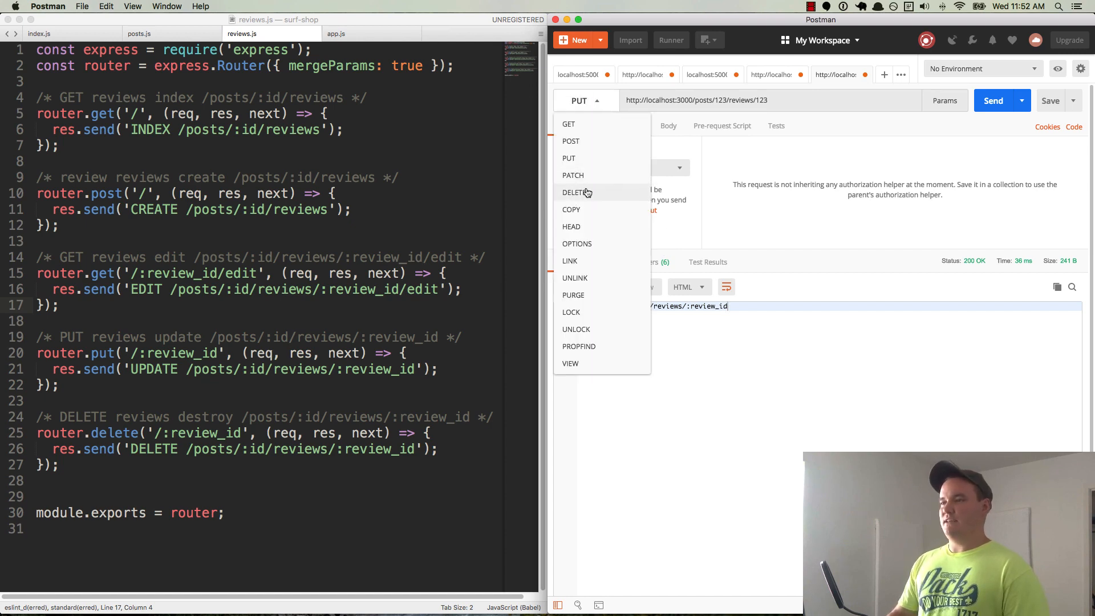
click(574, 192)
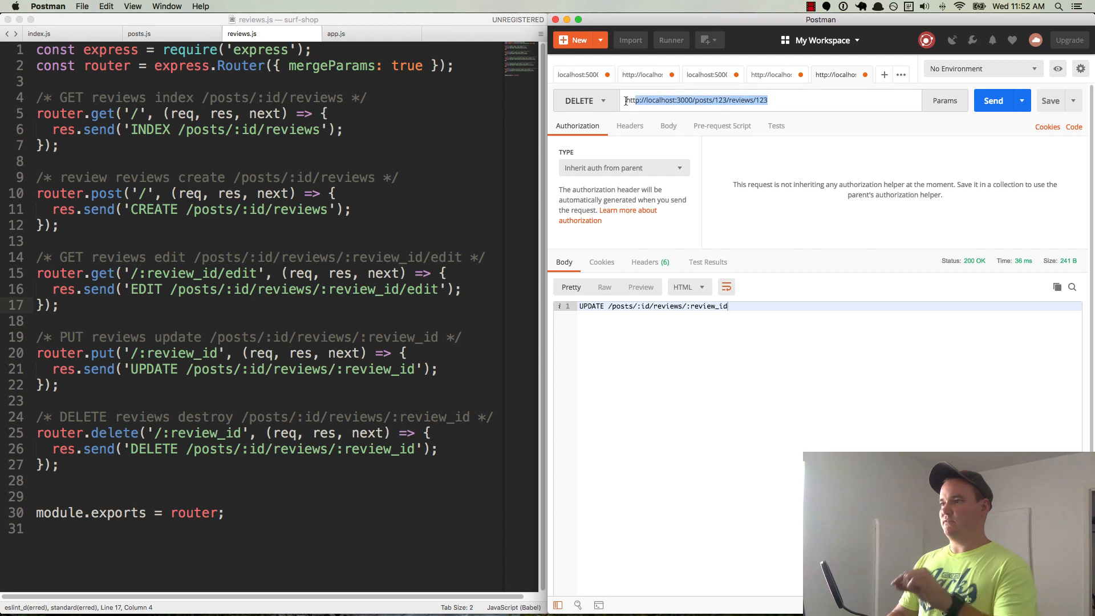
click(992, 100)
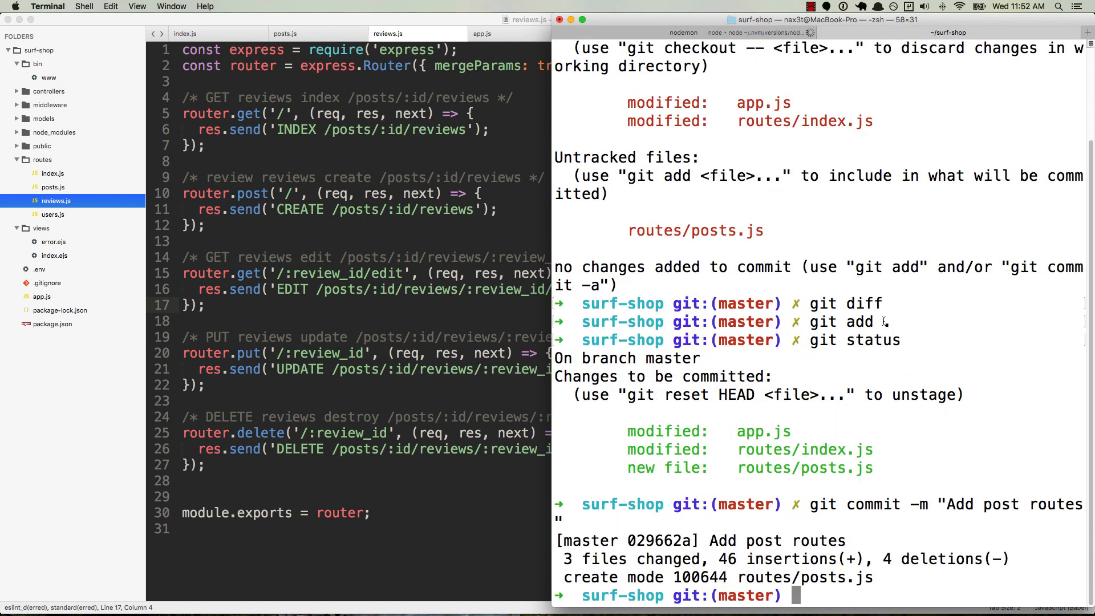
Check git status, stage app.js and routes/reviews.js with git add ., and begin git commit -m "Ad...".
text(git status)
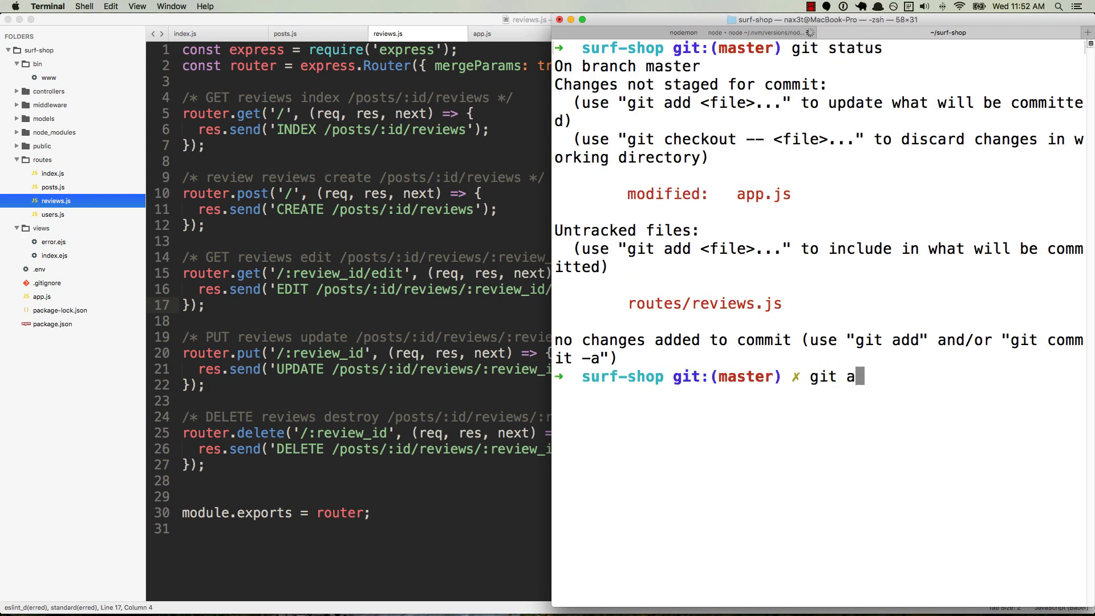
text(dd)
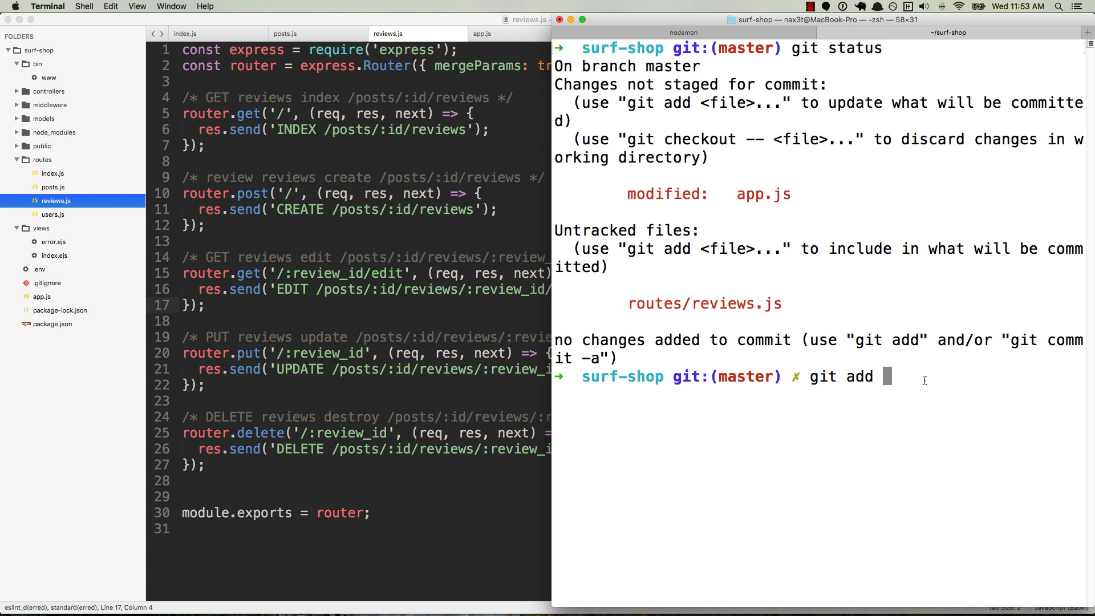
text(.)
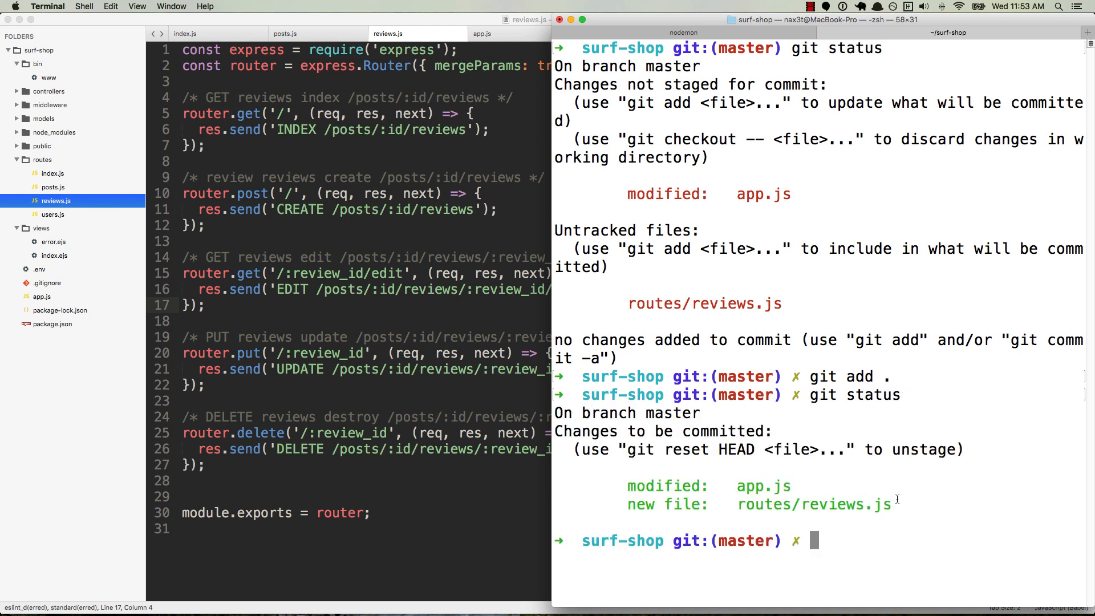
text(git commit)
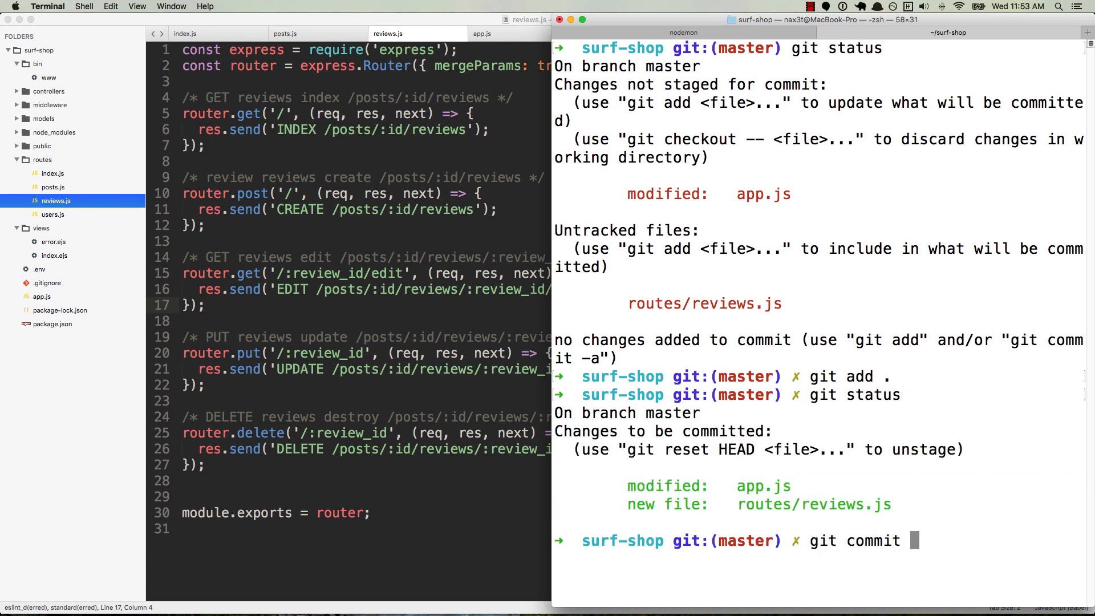
text(-m "Ad)
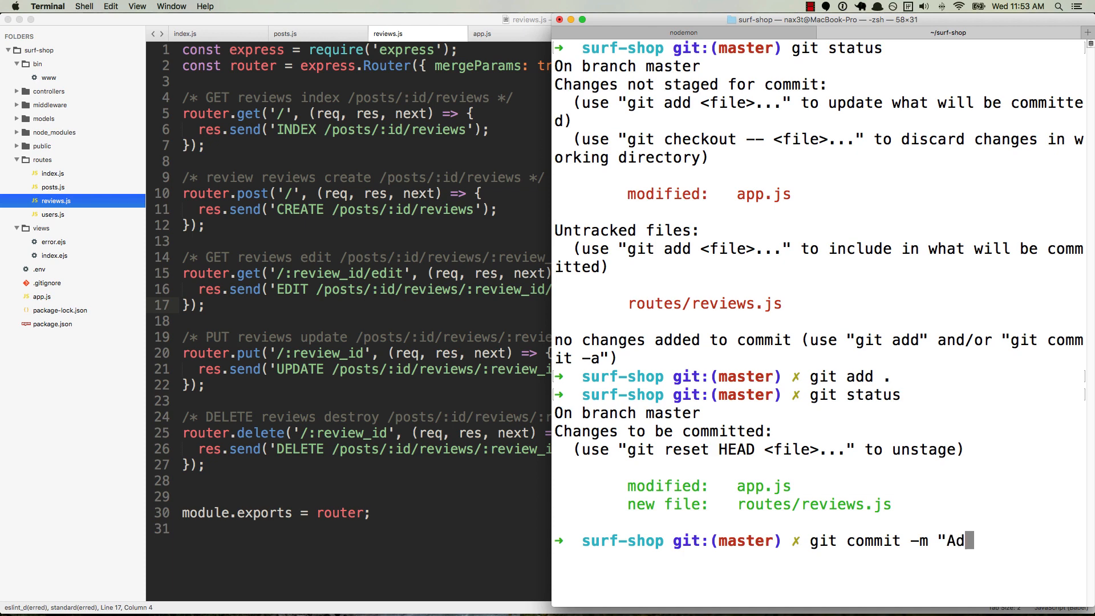